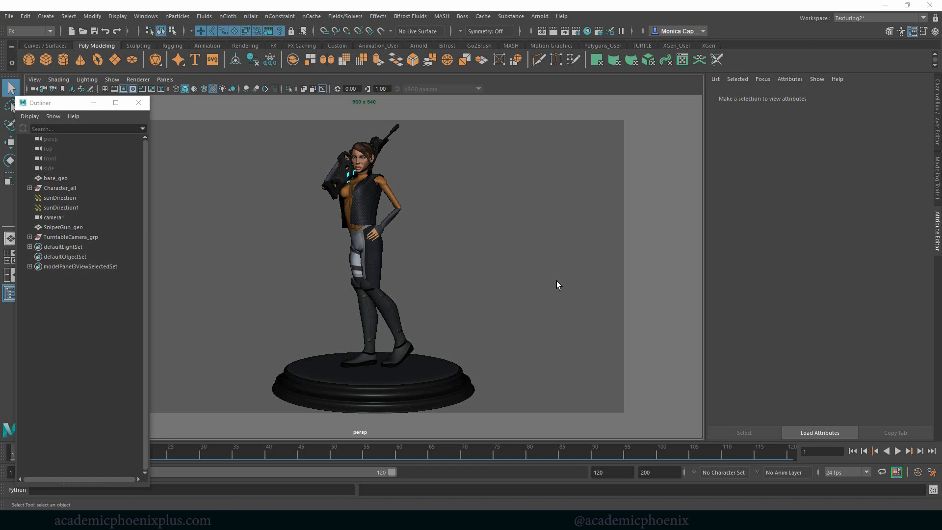
- Select the character's hair and delete it
left_click(55, 177)
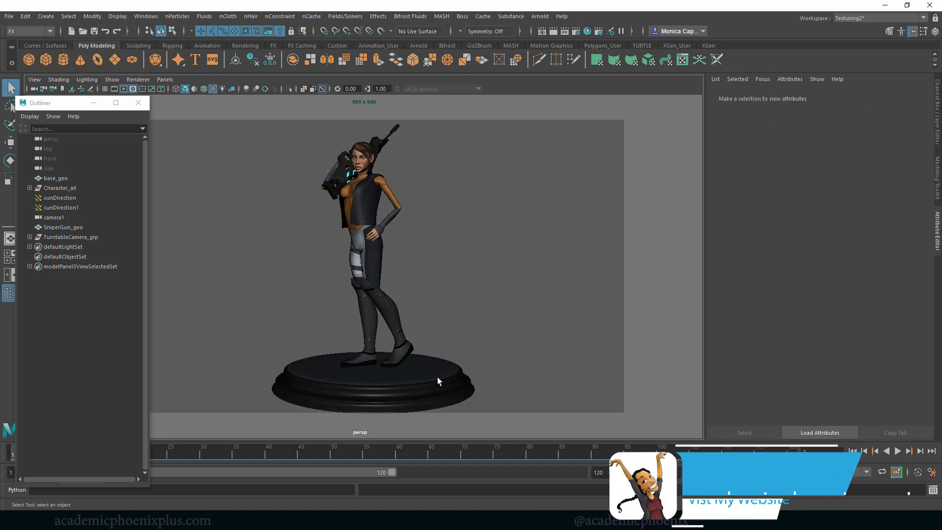
left_click(54, 178)
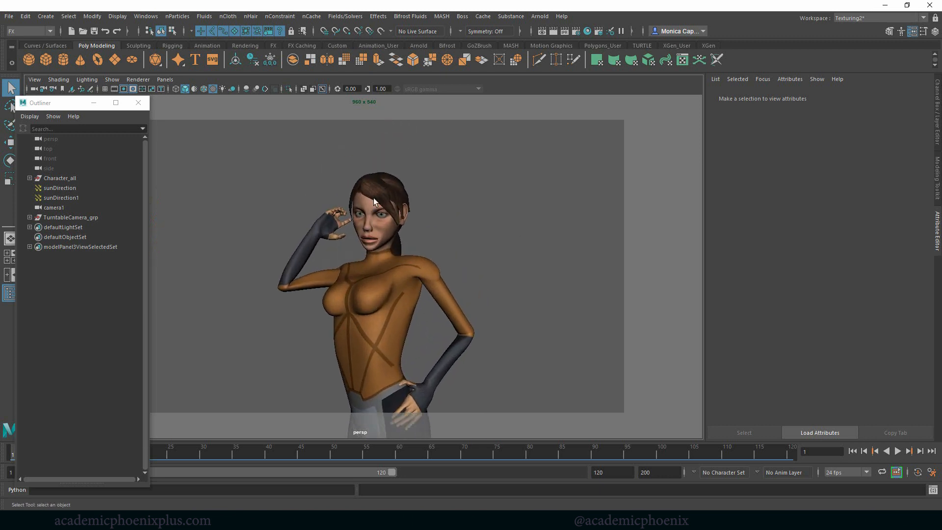
left_click(372, 201)
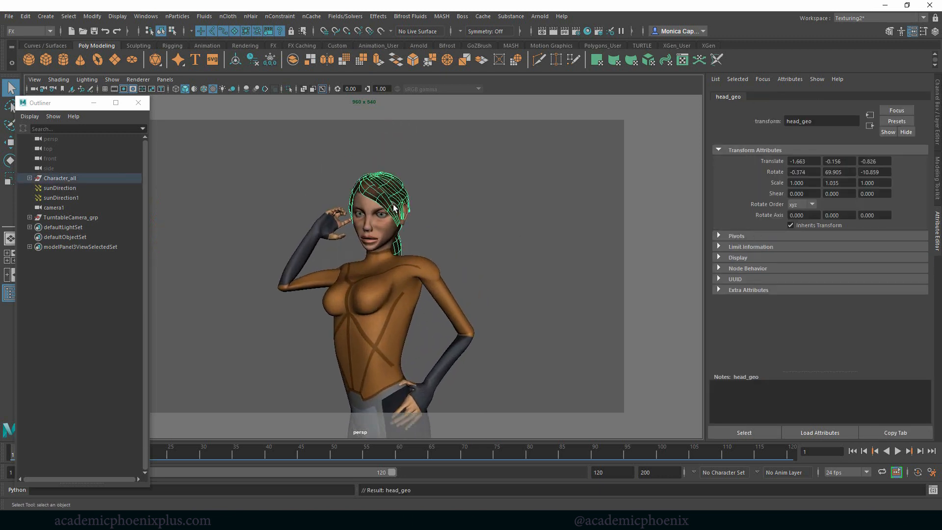
left_click(388, 268)
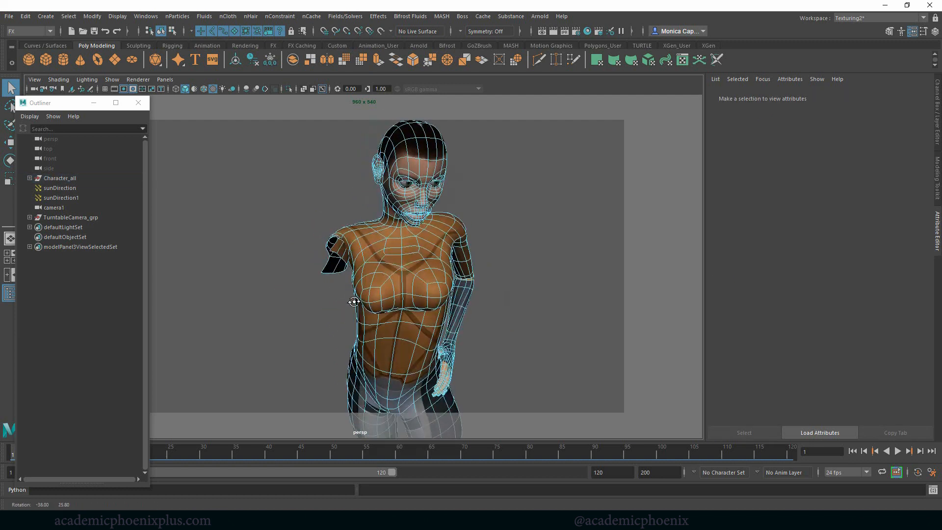
- Delete the body below the shoulders and select the remaining bust mesh
left_click(389, 303)
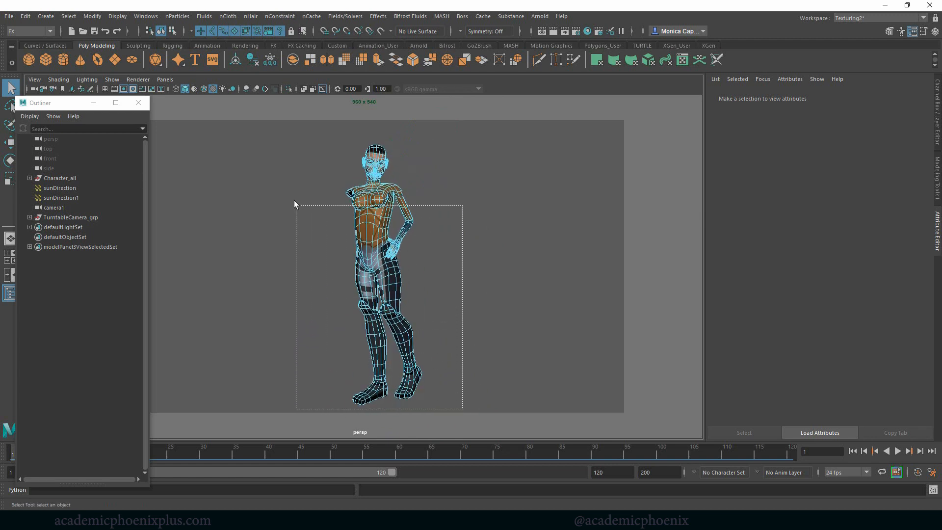
left_click(60, 178)
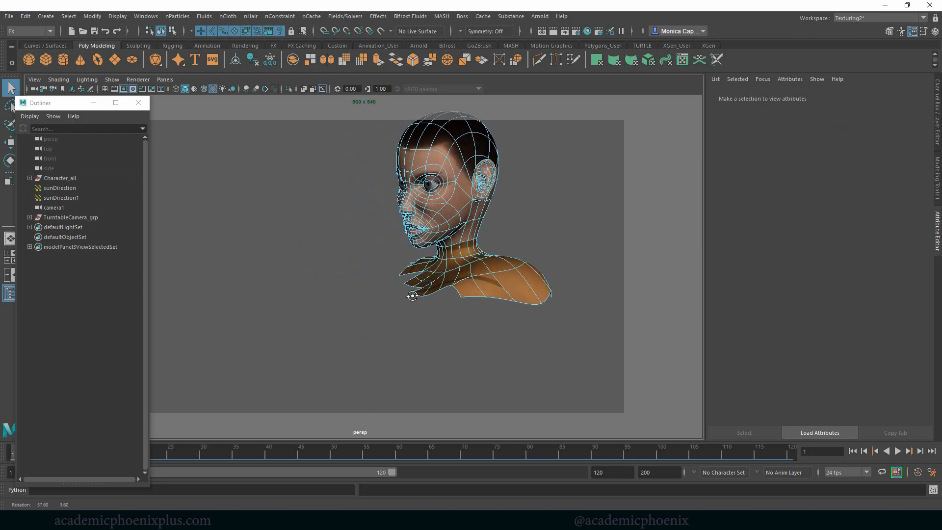
left_click(463, 267)
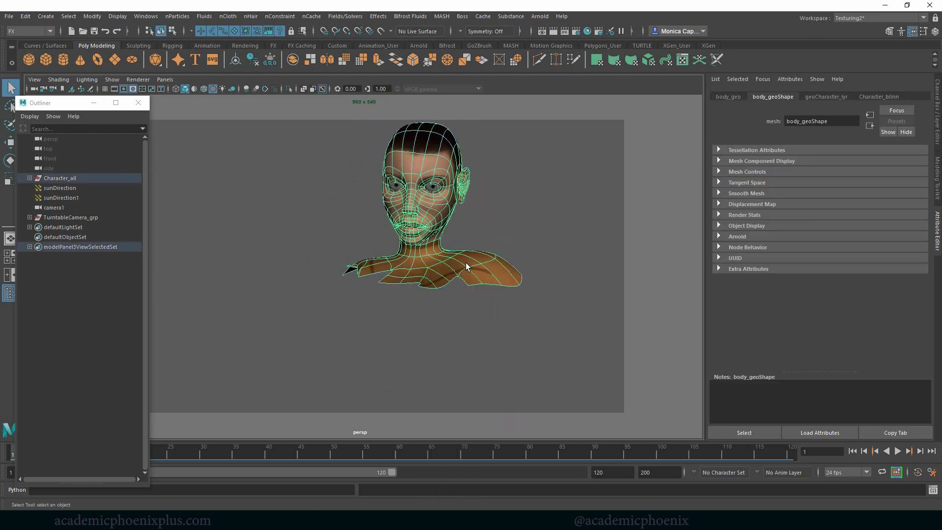
key("1")
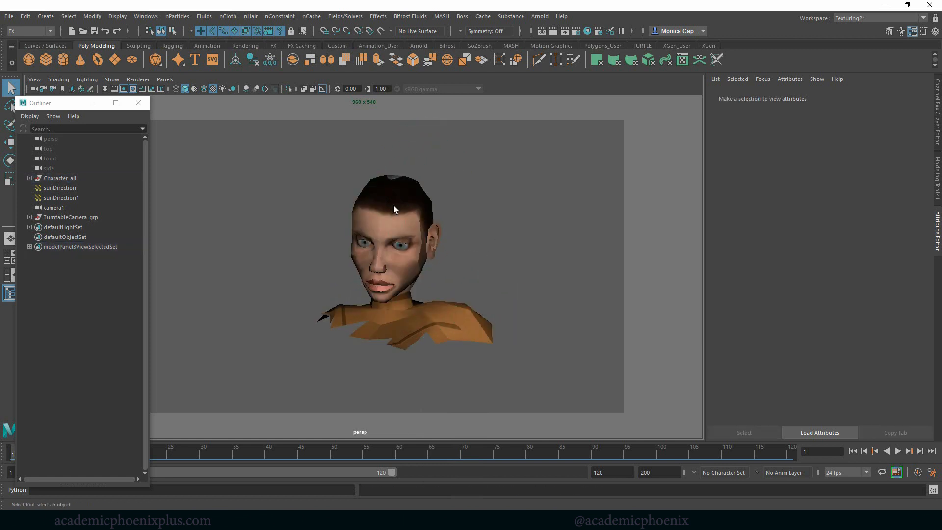
- Apply Mesh > Smooth to the bust for a denser mesh
left_click(59, 178)
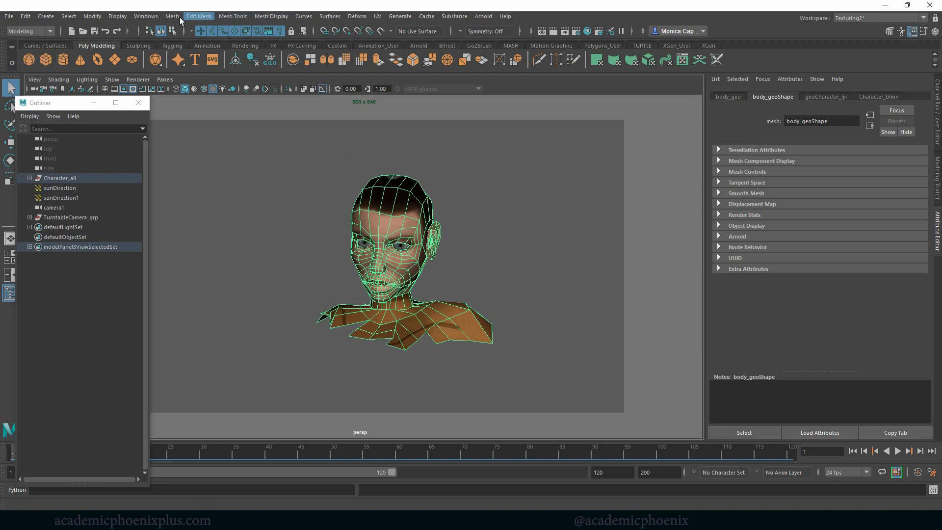
left_click(172, 17)
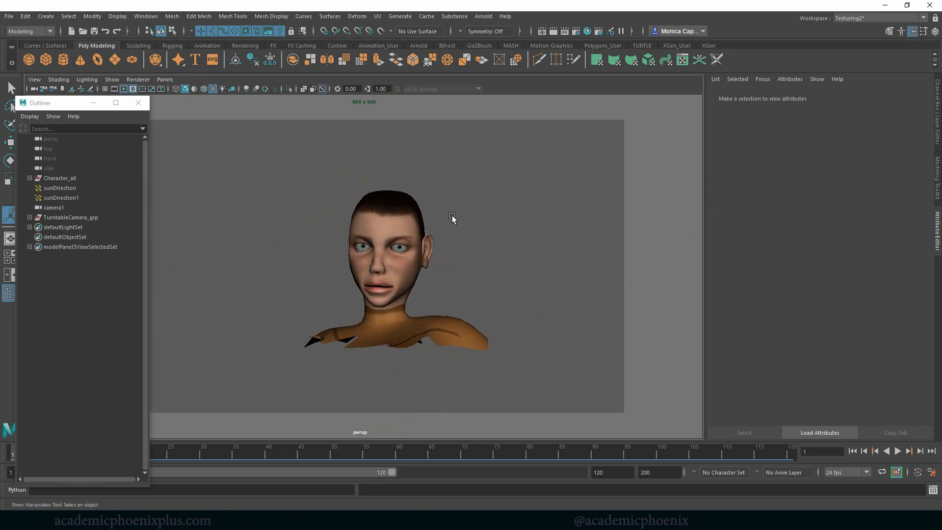
left_click_drag(452, 218, 456, 262)
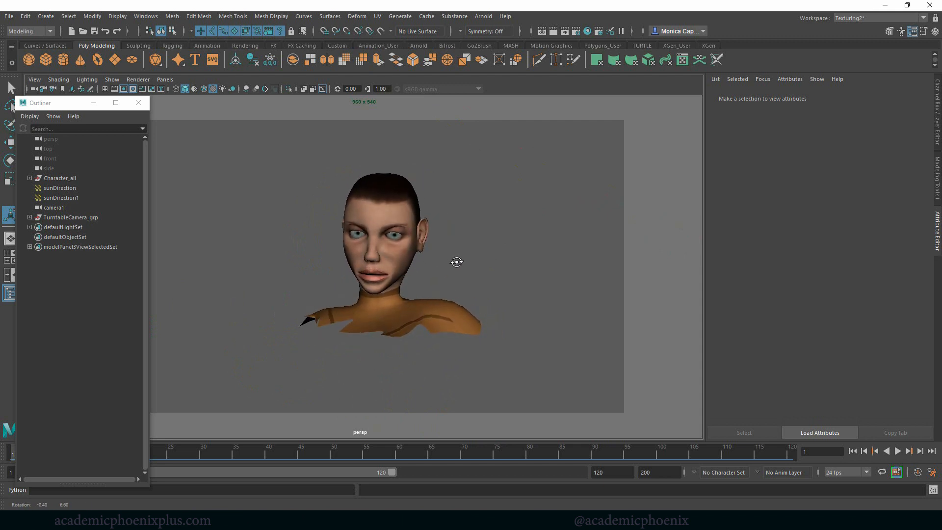
left_click(252, 58)
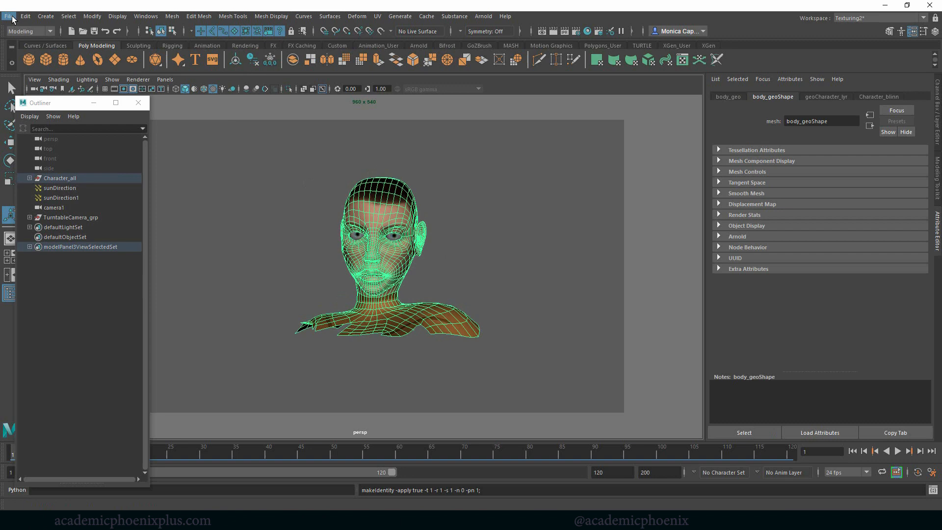
- Freeze the smoothed bust's transformations
left_click(9, 16)
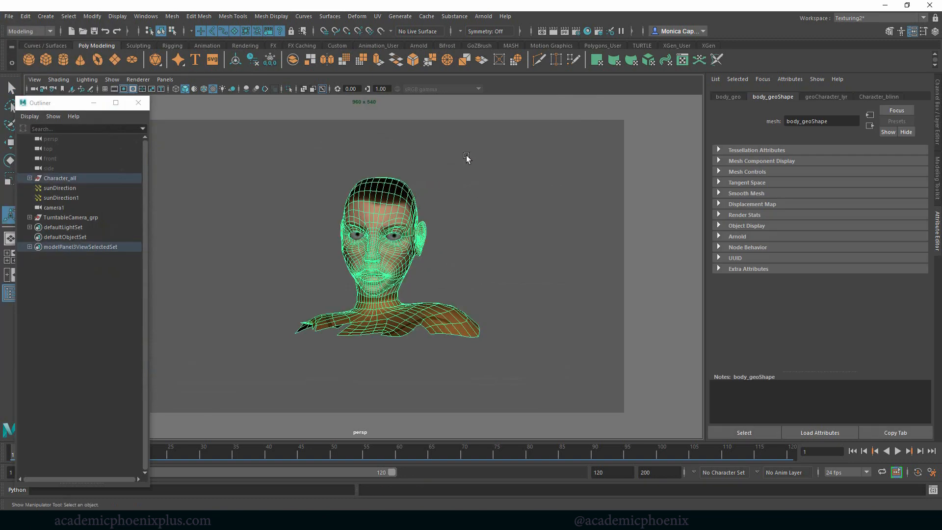
left_click(28, 31)
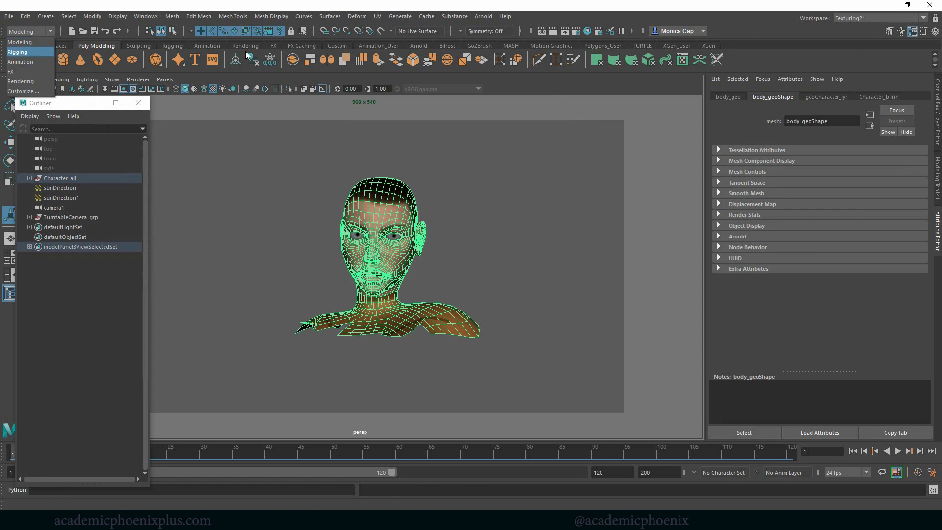
right_click(371, 208)
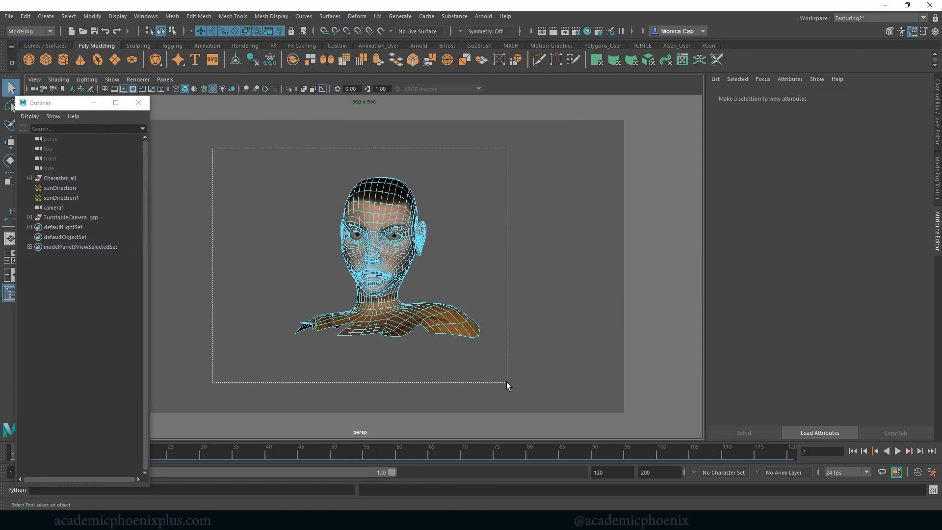
- Detach all bust faces with Edit Mesh > Detach, then reselect the whole bust
left_click(198, 16)
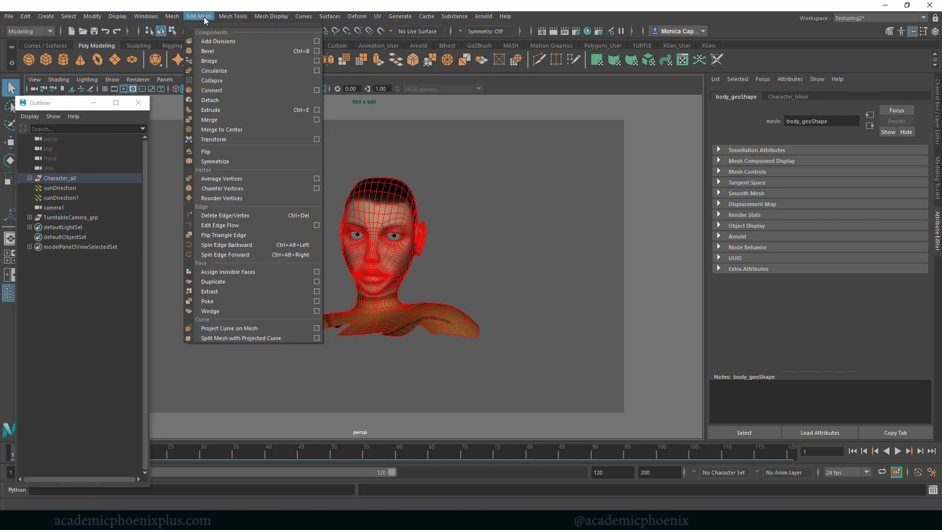
mouse_move(222, 99)
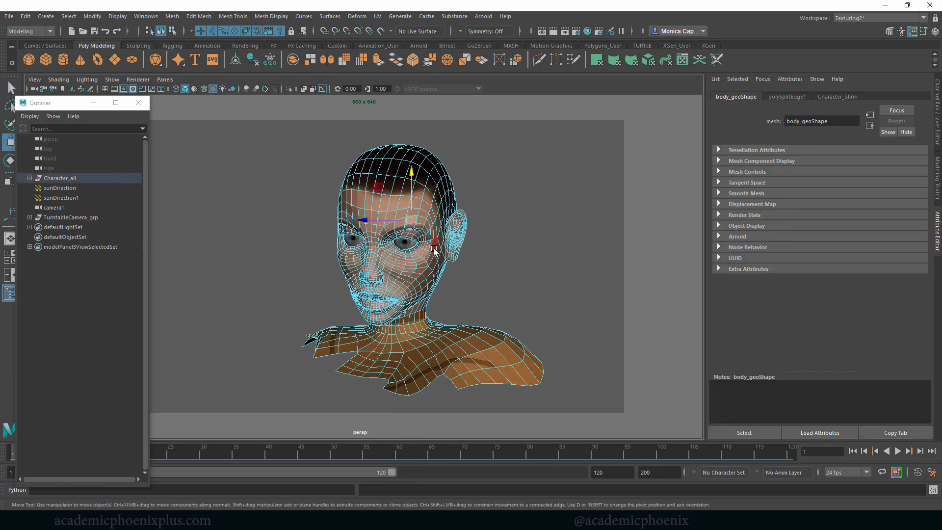
left_click(530, 300)
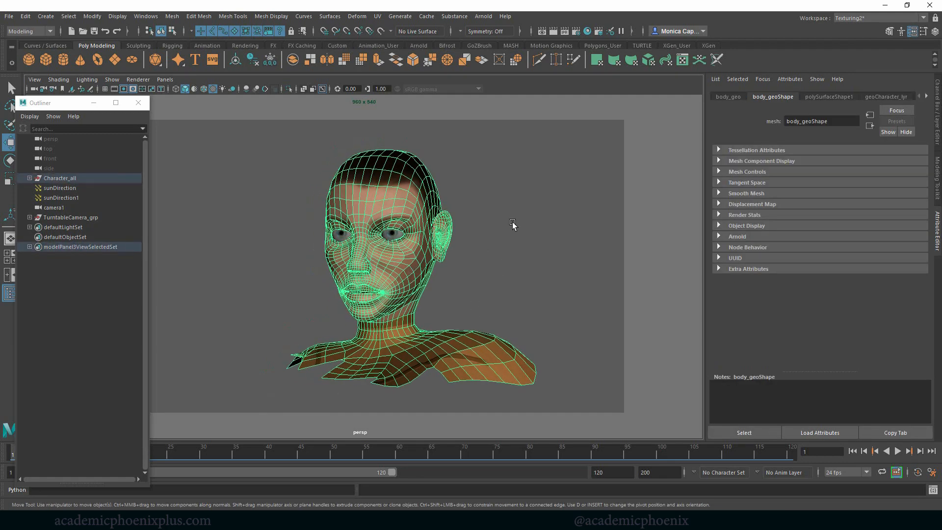
left_click(27, 31)
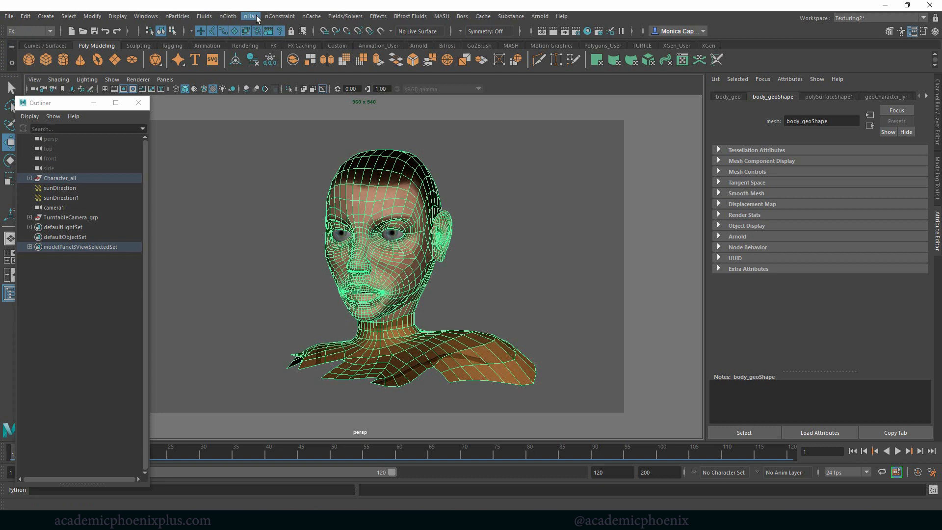
- Create an nCloth from the bust with Self Collide off, then play and rewind
left_click(228, 16)
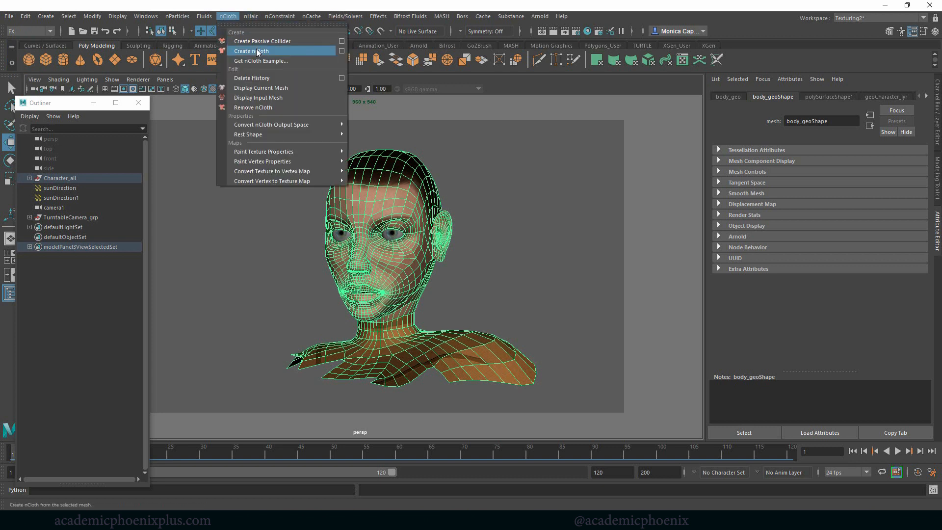
left_click(255, 51)
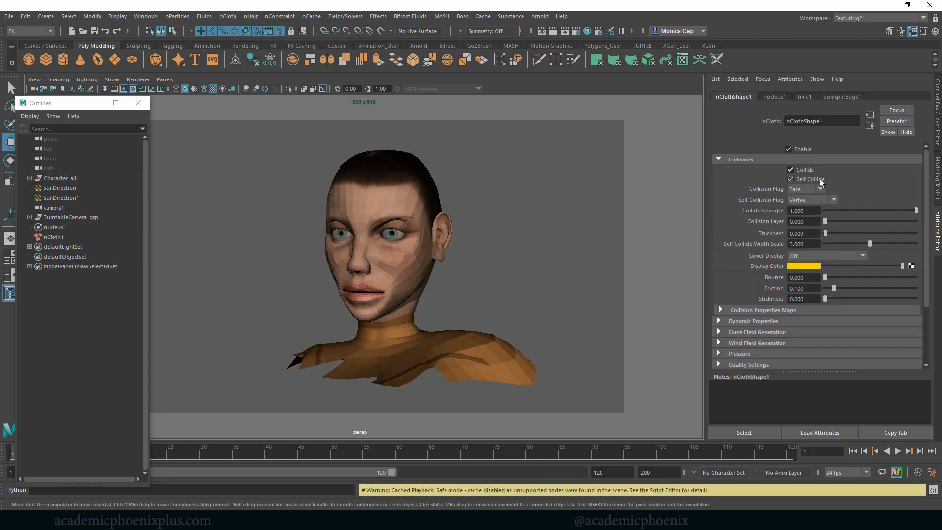
left_click(790, 179)
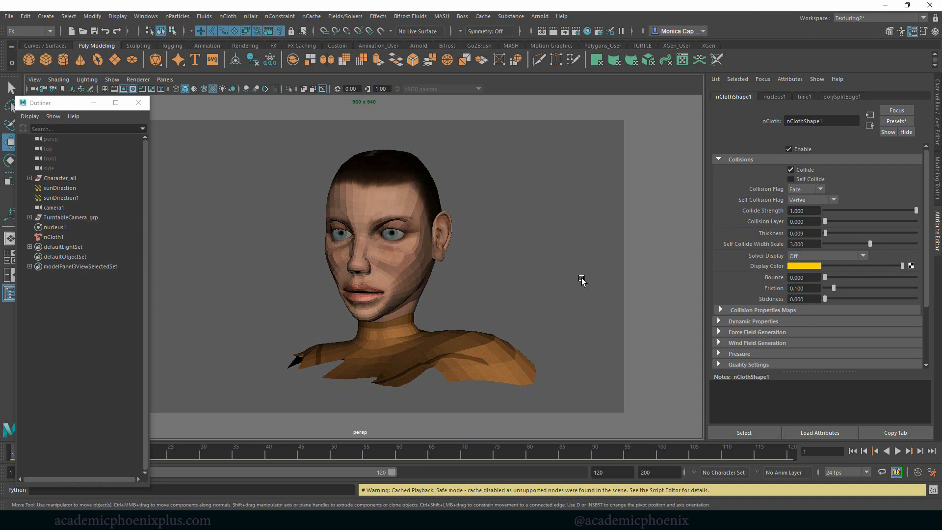
mouse_move(465, 252)
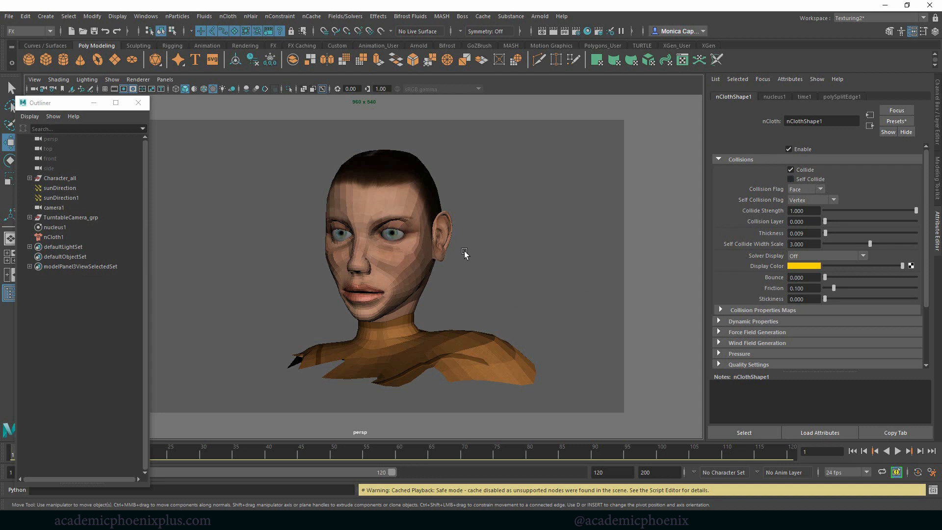
mouse_move(365, 204)
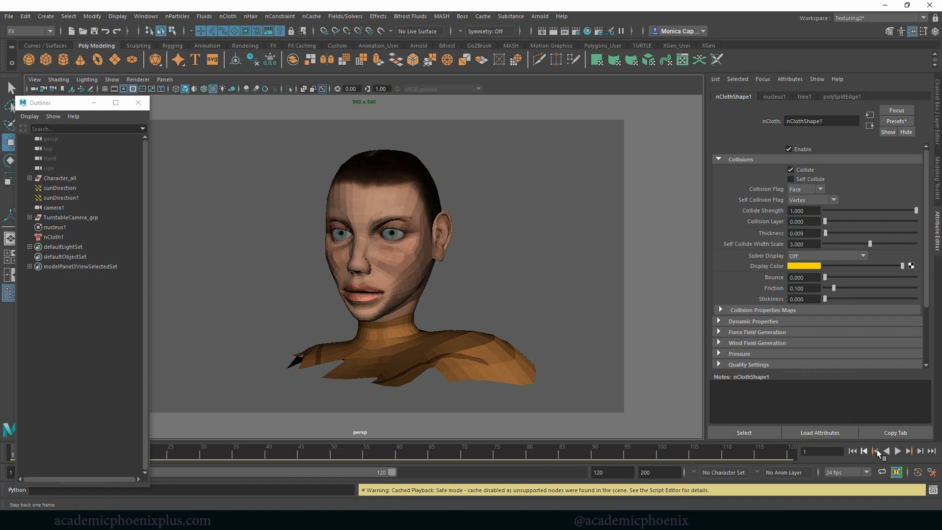
left_click(909, 451)
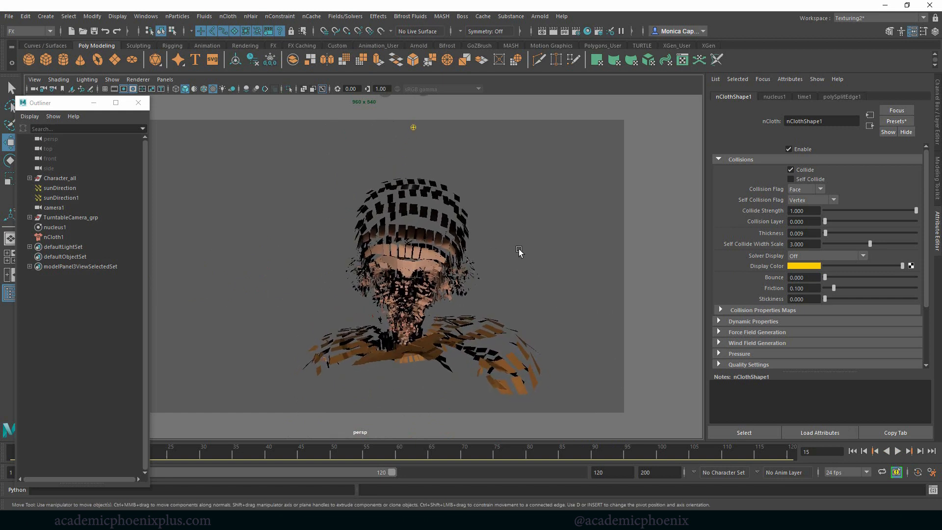
left_click(852, 451)
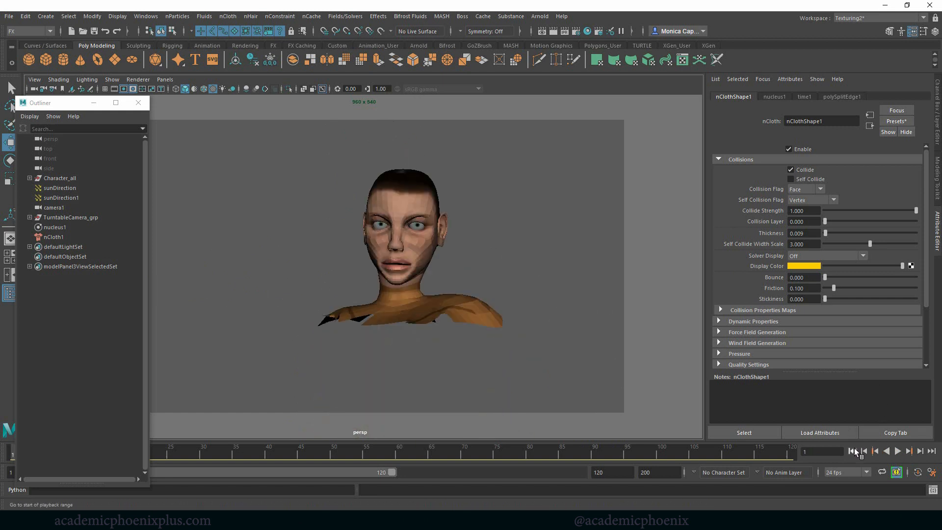
- Set the nucleus gravity to 0.000 and check the simulation from frame one
left_click(773, 97)
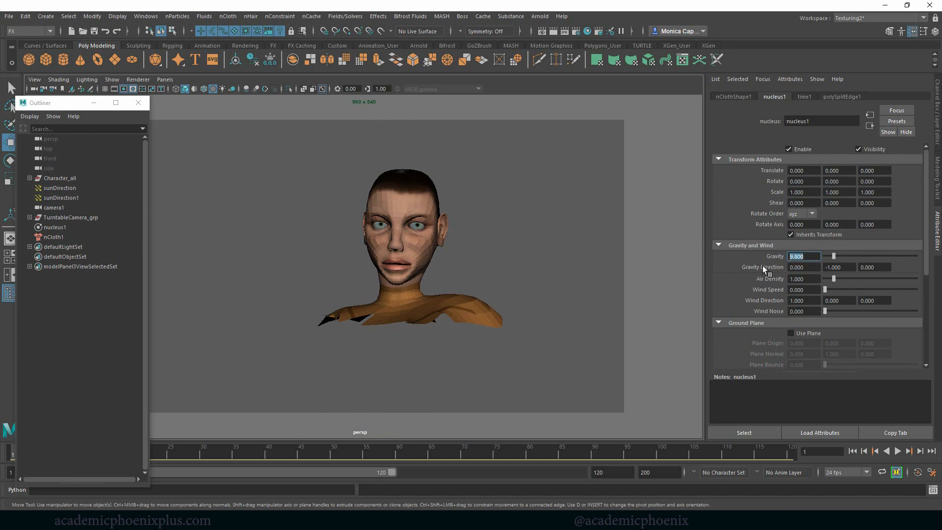
type("0.000")
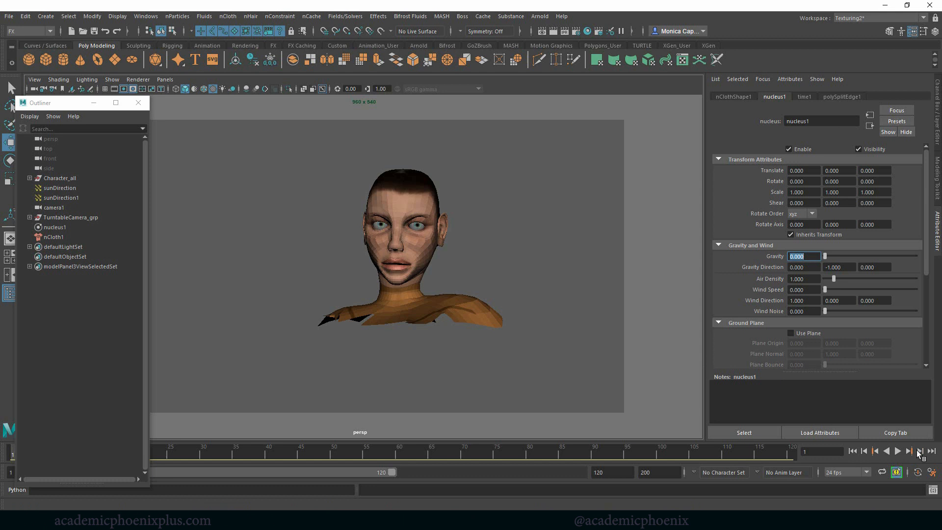
left_click(898, 451)
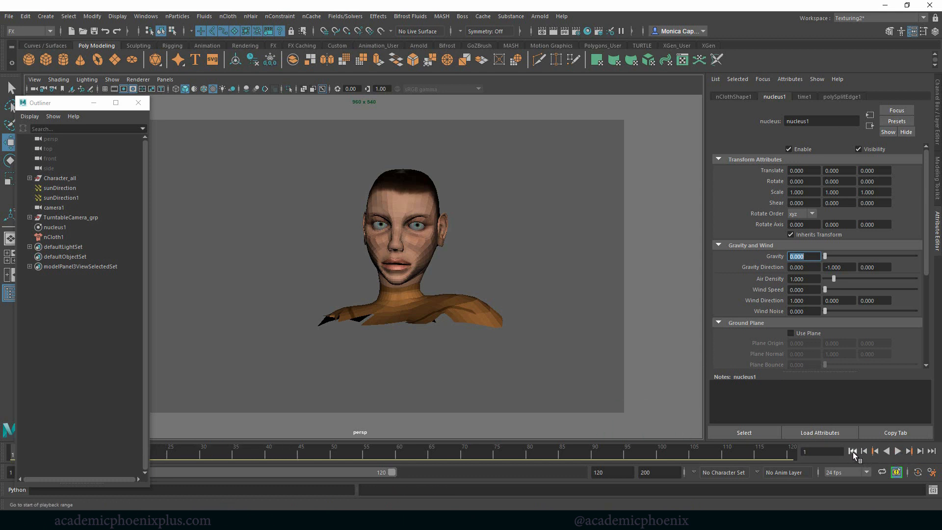
left_click(53, 237)
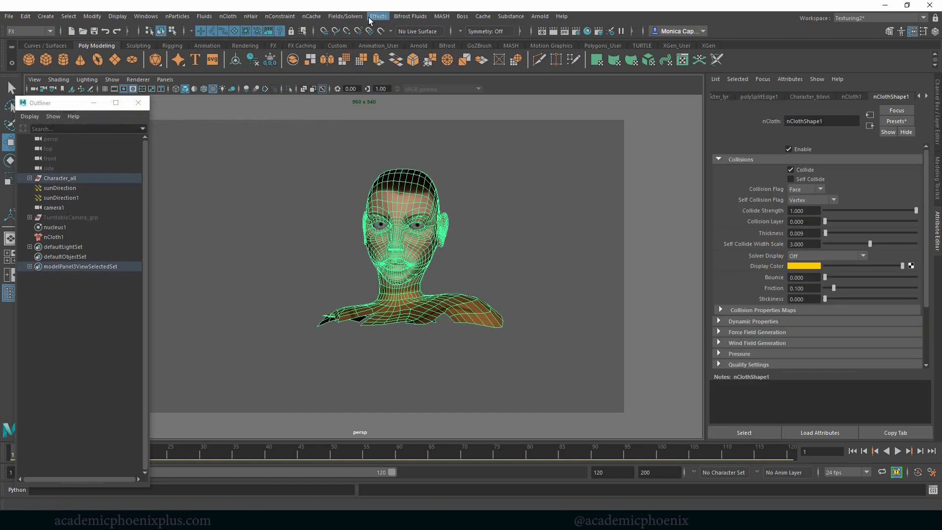
- Create a Turbulence field with its Volume shape set to Sphere
left_click(344, 16)
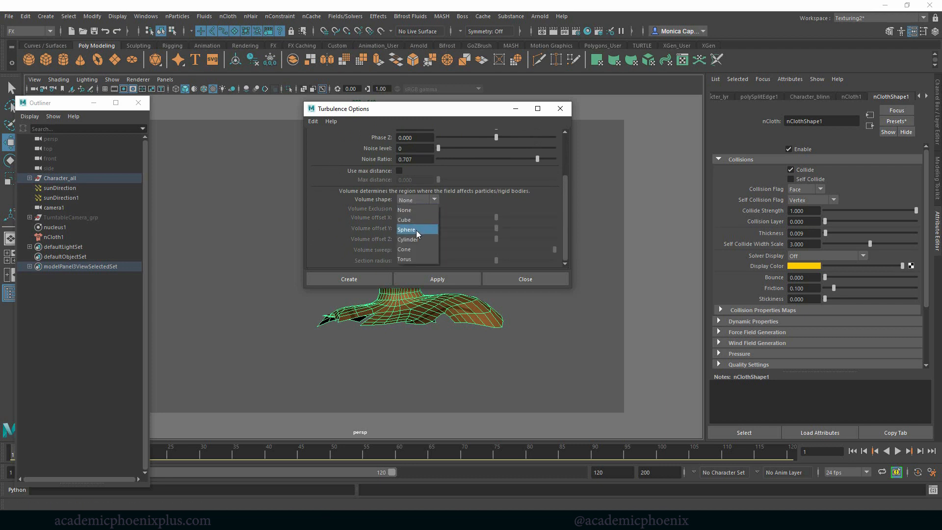
left_click(407, 230)
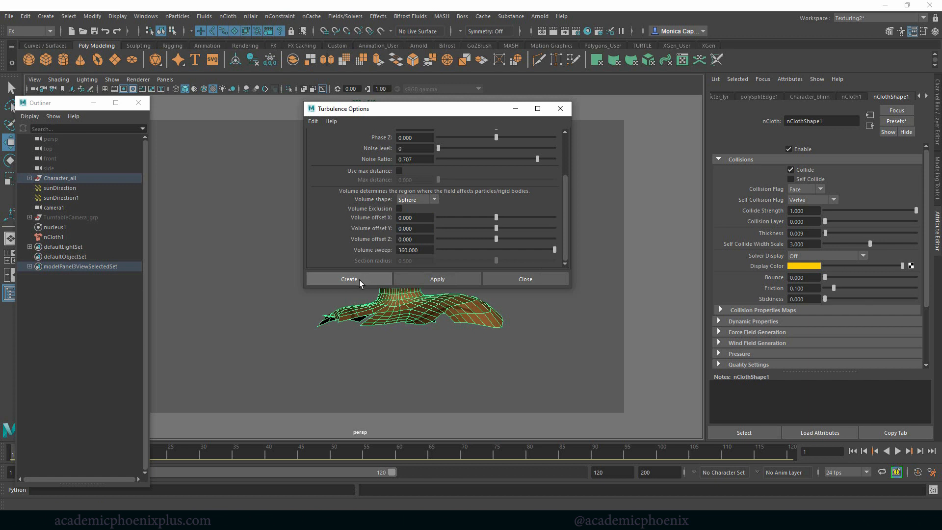
left_click(349, 279)
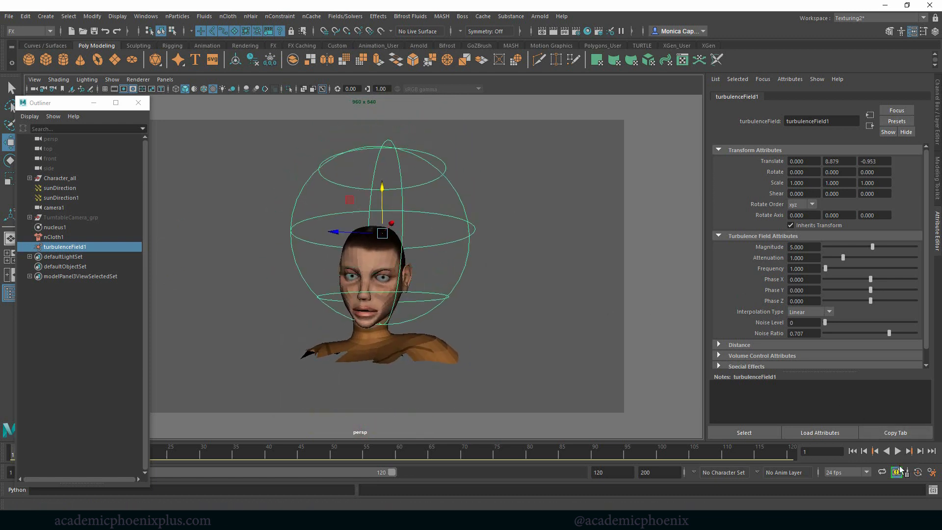
- Test-play the simulation with the turbulence field, then rewind to the first frame
left_click(898, 450)
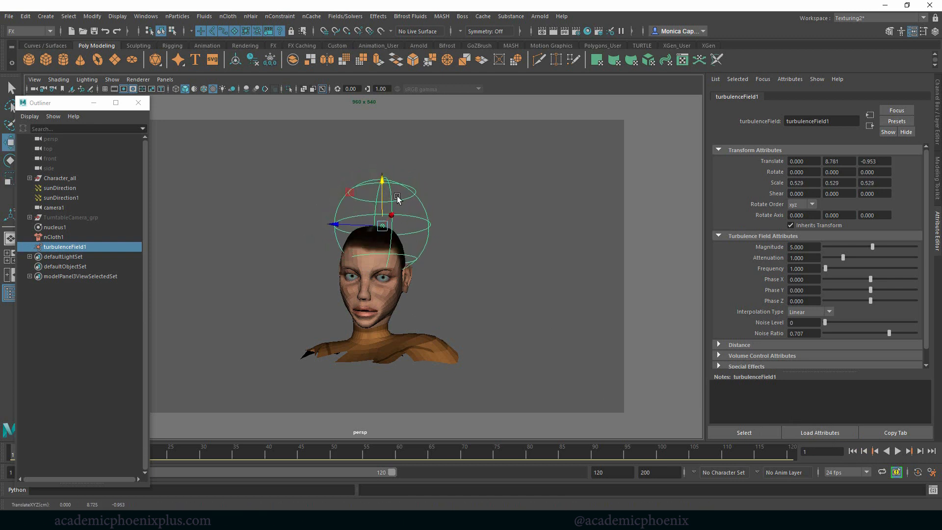
left_click(897, 451)
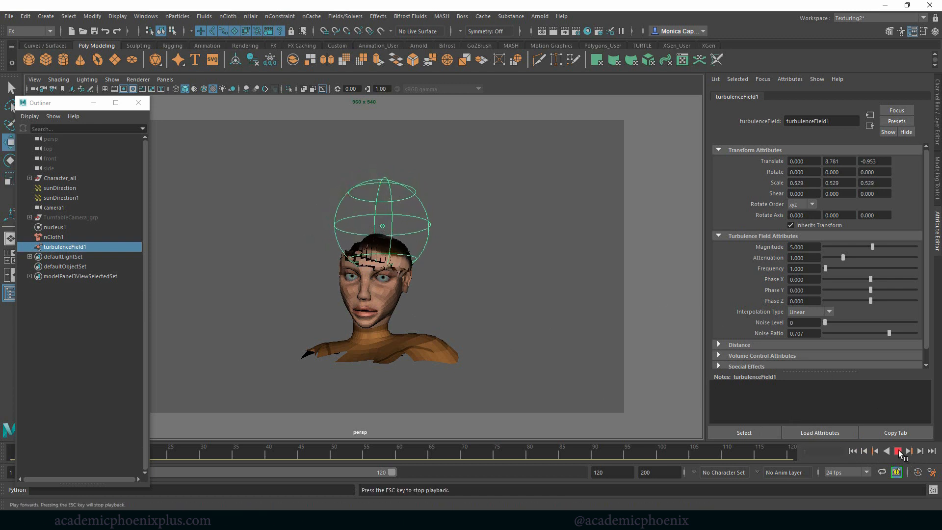
left_click(897, 450)
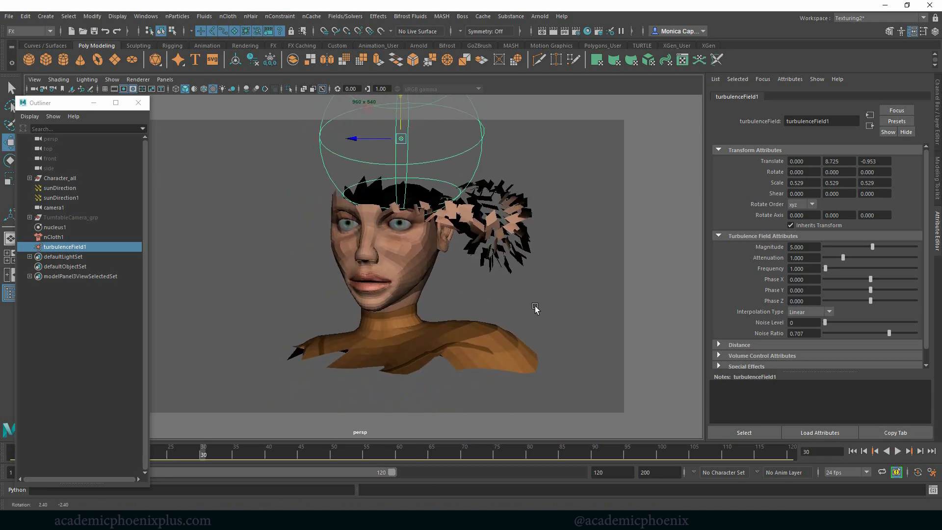
left_click(896, 451)
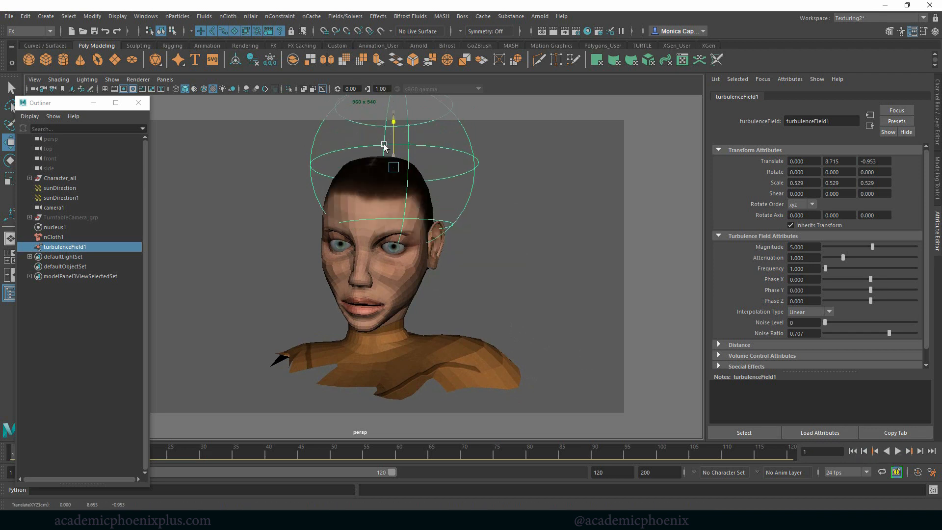
- Position the turbulence sphere over the top of the head, then replay and rewind
left_click(897, 452)
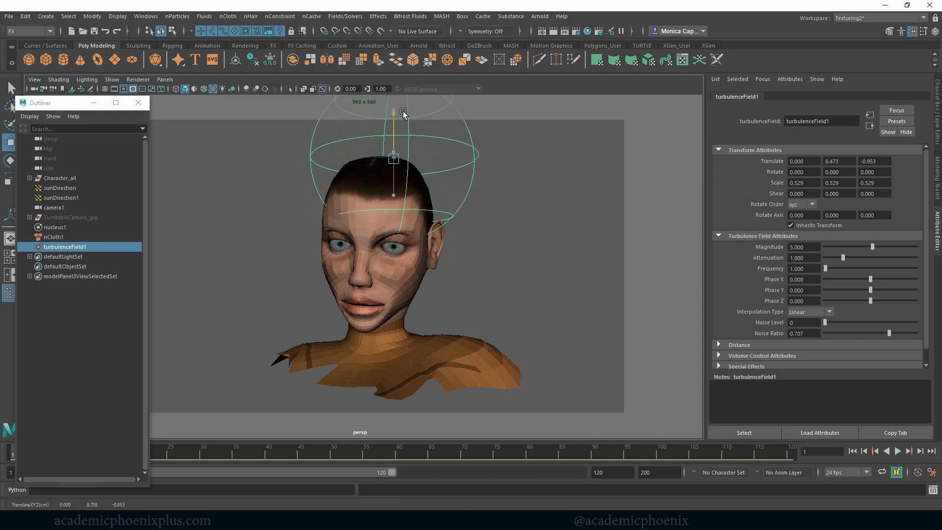
left_click(898, 451)
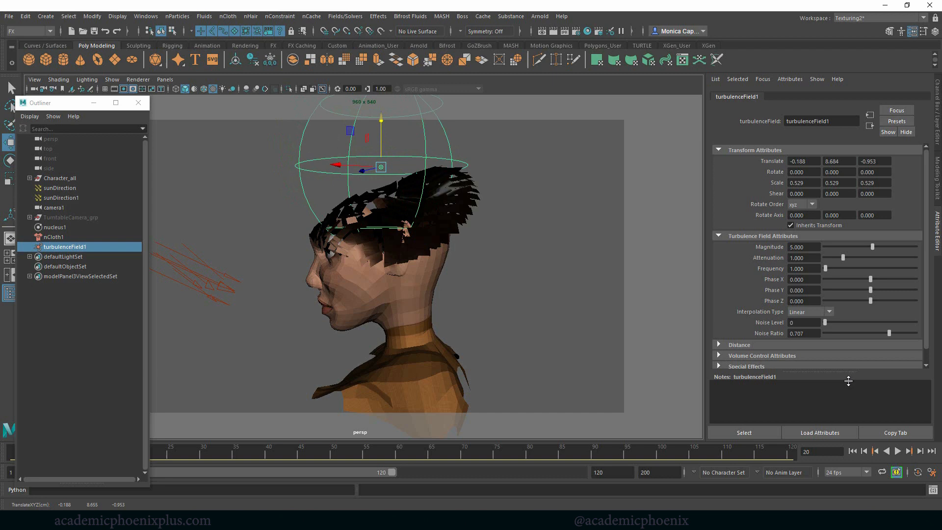
left_click(907, 450)
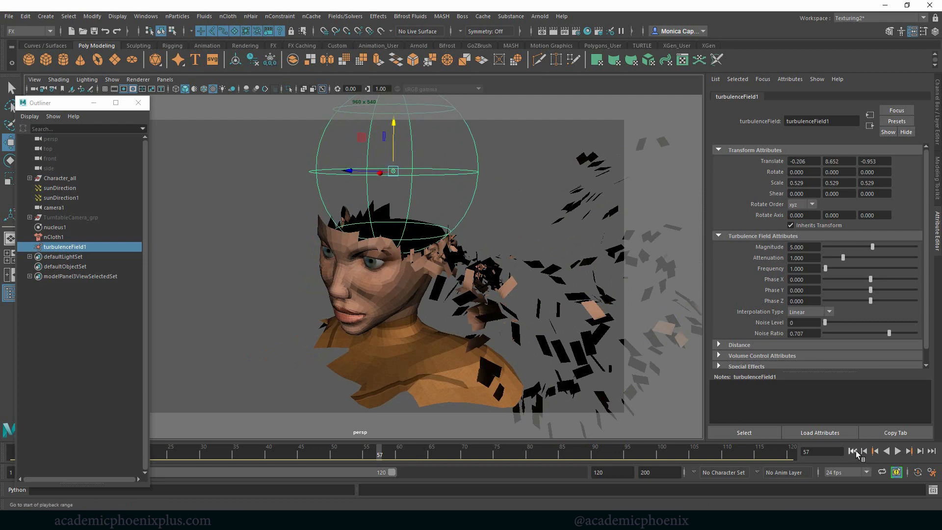
left_click(896, 450)
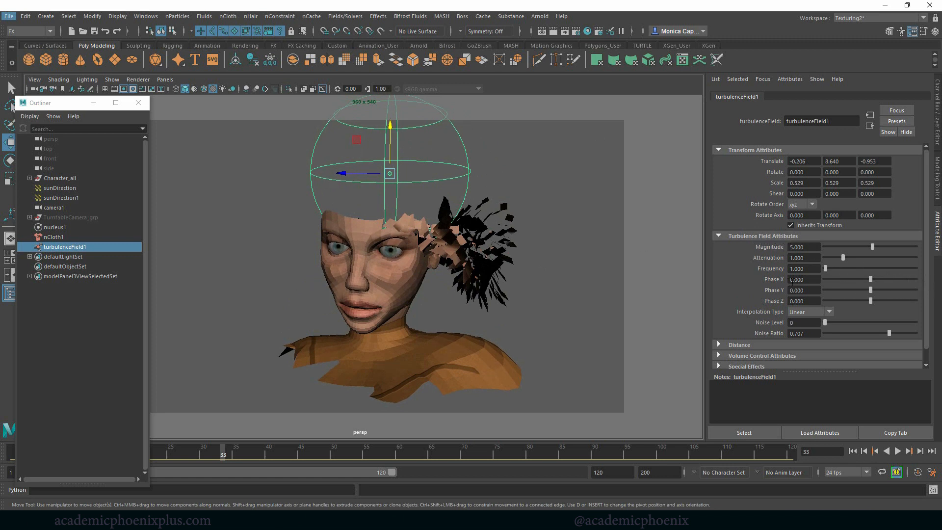
- Offset the turbulence Phase X, Y and Z values and play the simulation
left_click(804, 290)
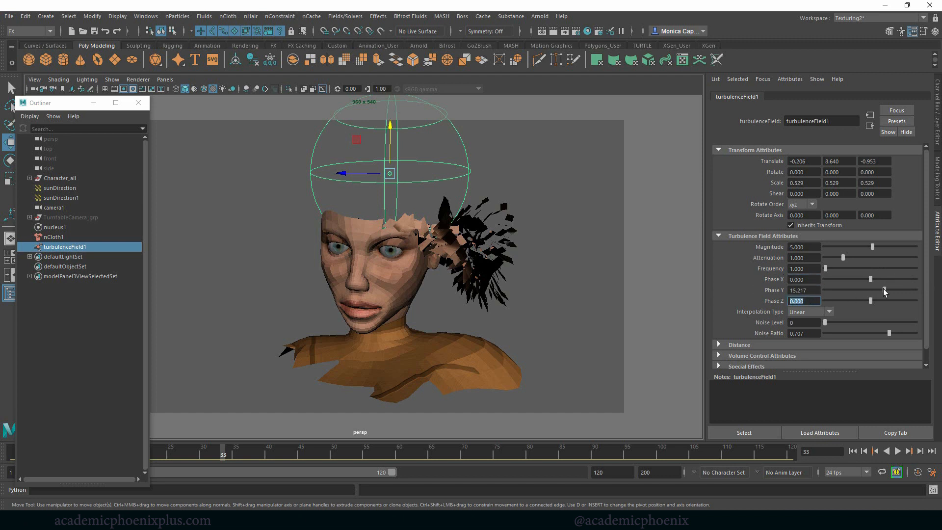
left_click(899, 450)
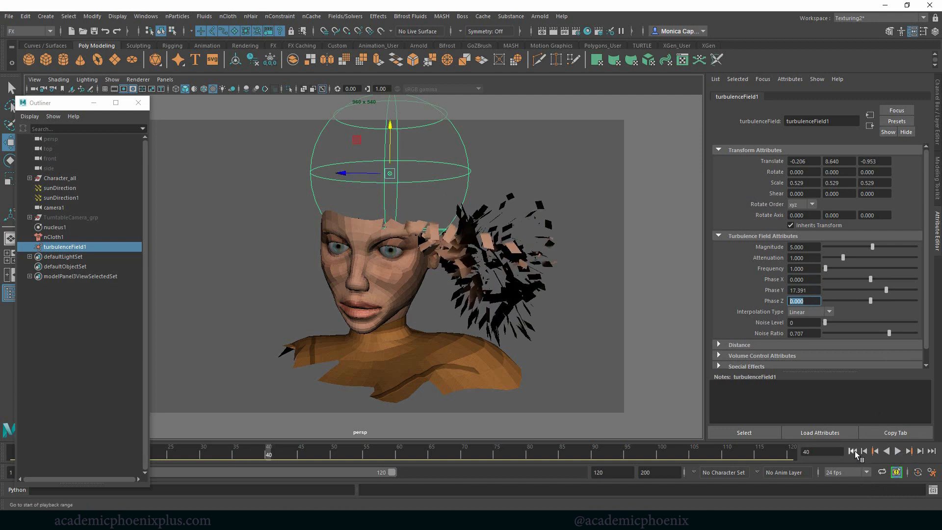
left_click(897, 450)
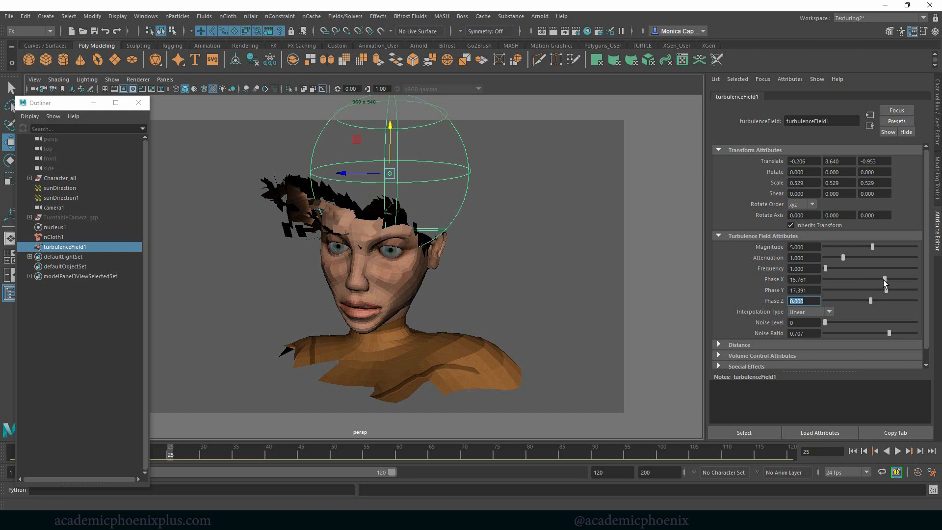
left_click(897, 451)
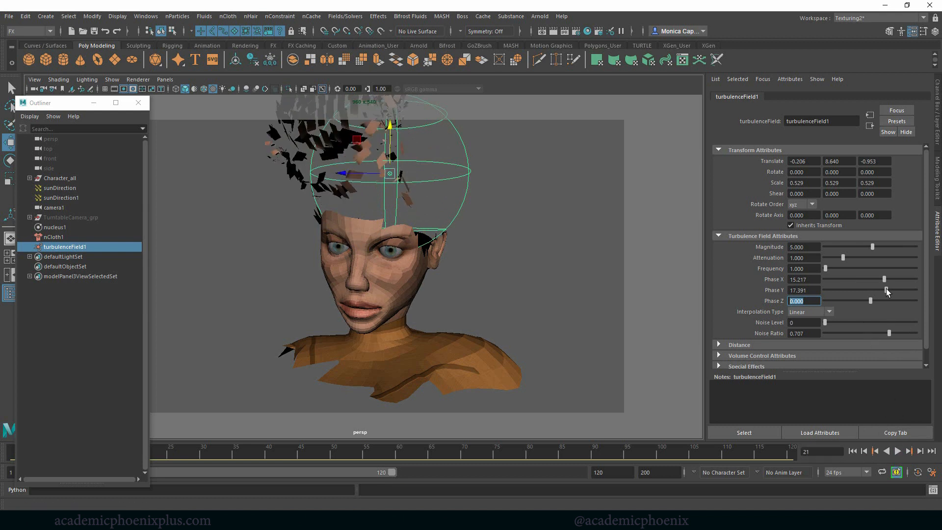
left_click_drag(884, 279, 870, 289)
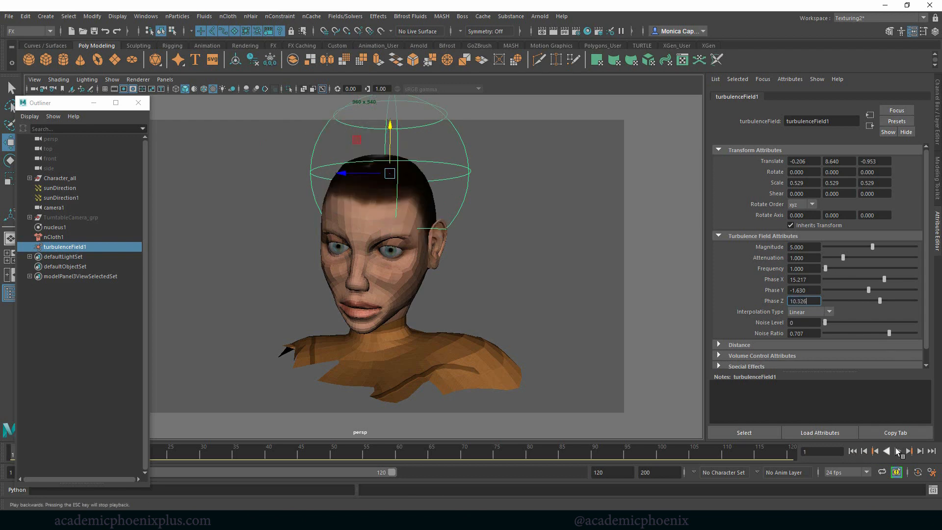
left_click(897, 451)
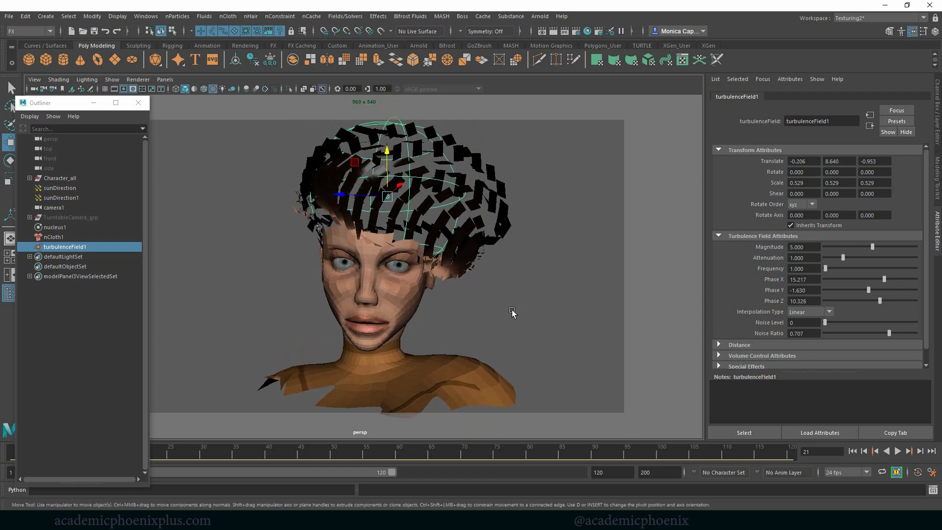
- Render a test frame in Arnold RenderView, then reset Phase Y to zero
left_click(538, 16)
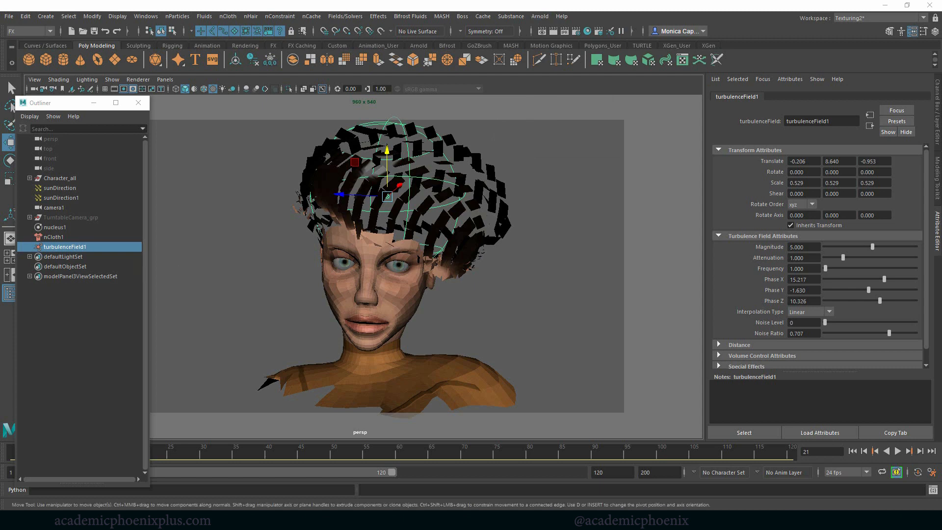
left_click(584, 31)
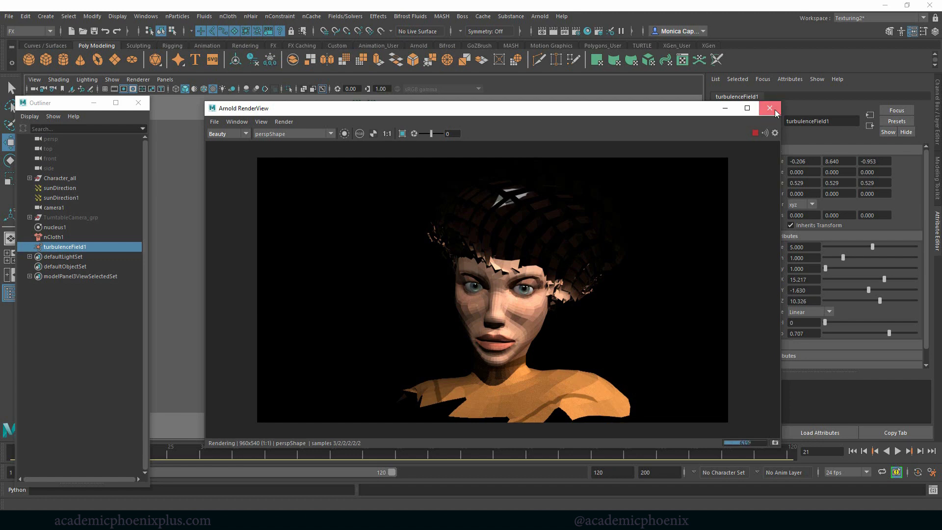
left_click(769, 108)
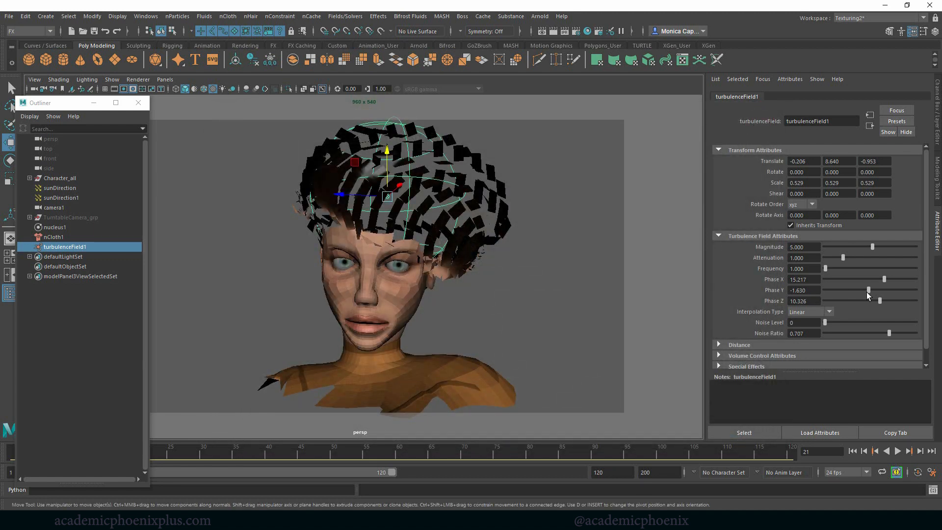
left_click_drag(881, 301, 871, 300)
type("0.000")
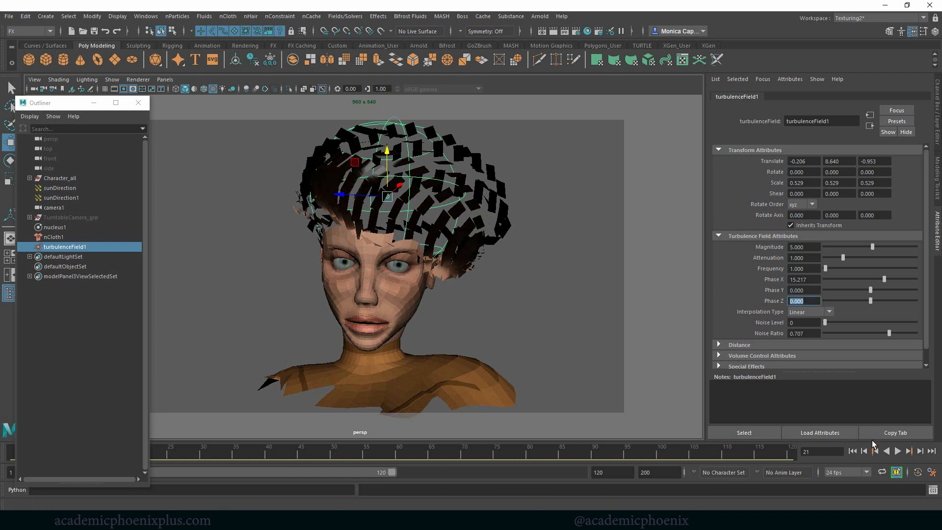
- Set Phase X to 4.891 and Phase Y to -12.5, replaying to check
left_click(897, 450)
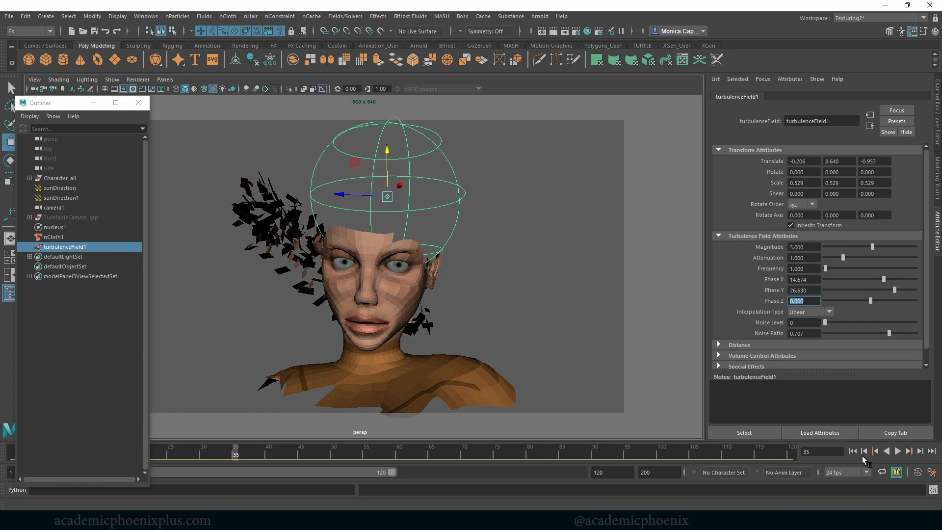
left_click(897, 450)
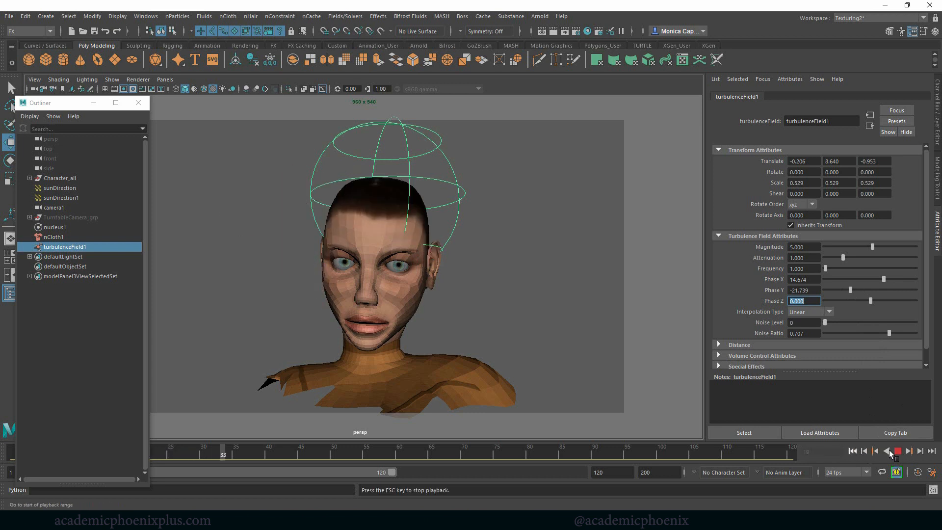
left_click(890, 451)
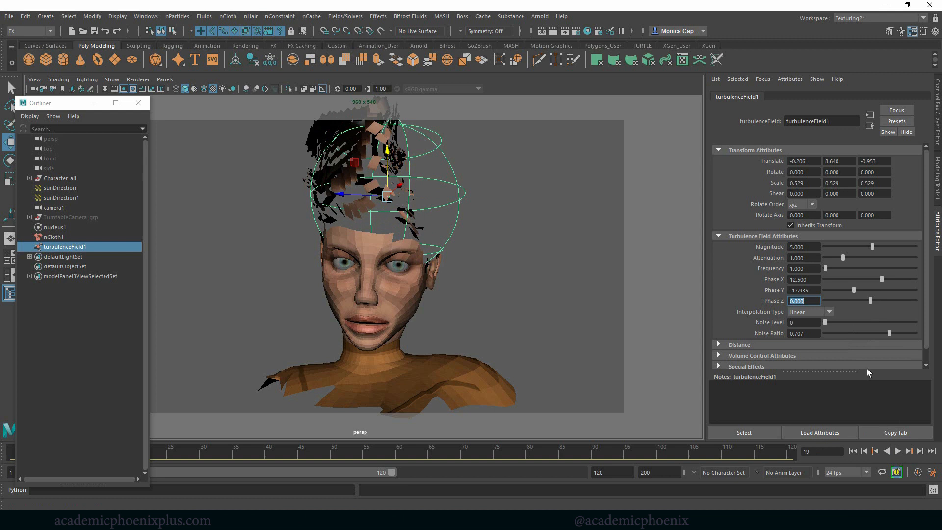
left_click(899, 451)
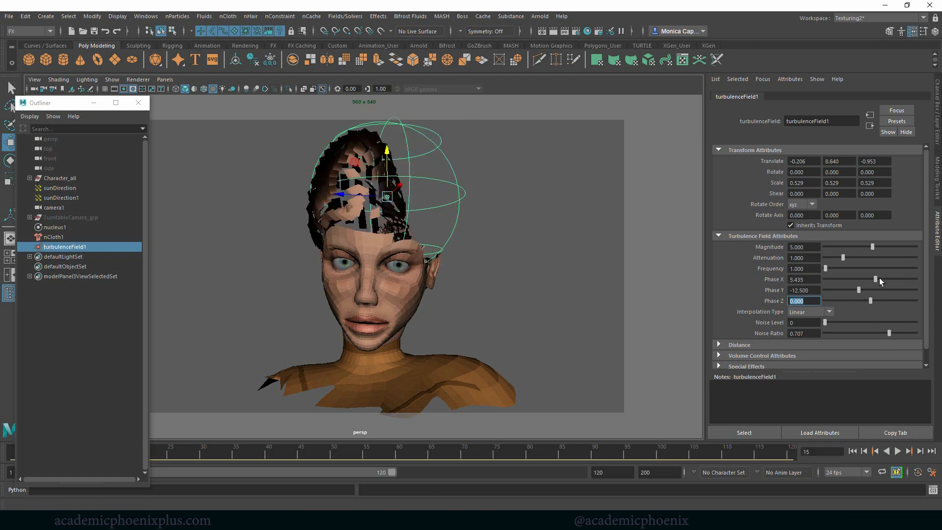
left_click(898, 451)
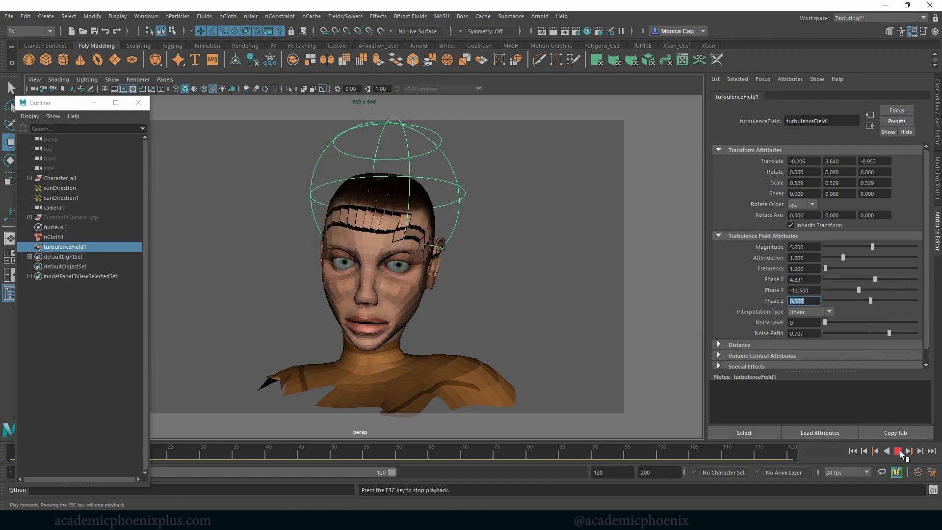
left_click(899, 451)
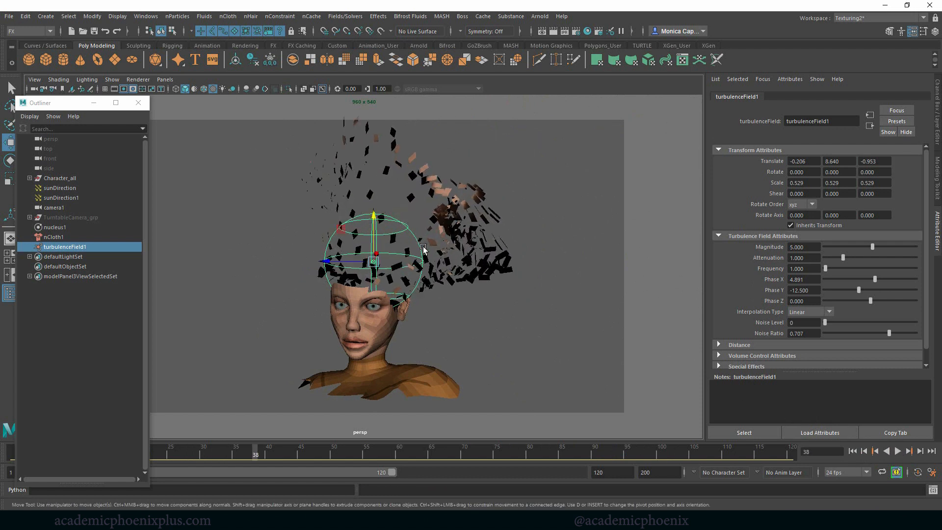
- Bring turbulence magnitude back to about 4, set attenuation to 0.897, and stop playback
left_click_drag(873, 247, 862, 247)
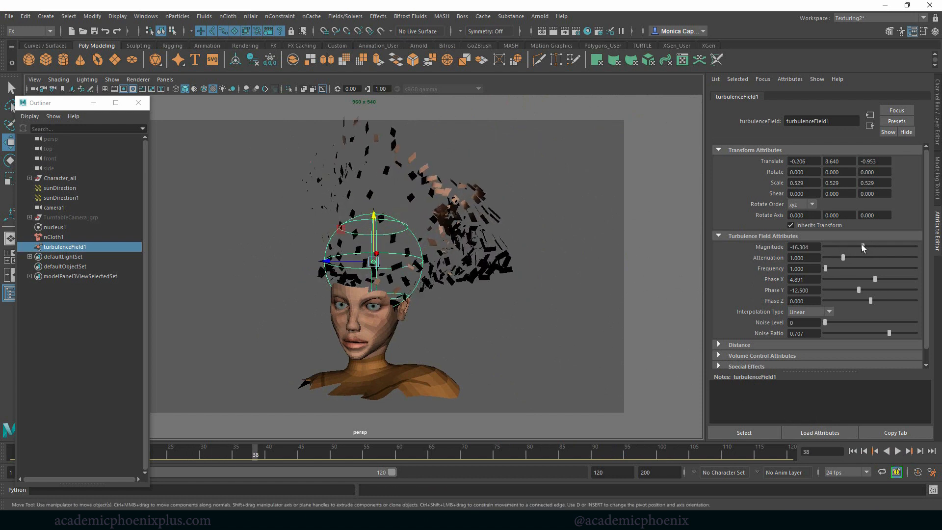
left_click_drag(844, 246, 871, 247)
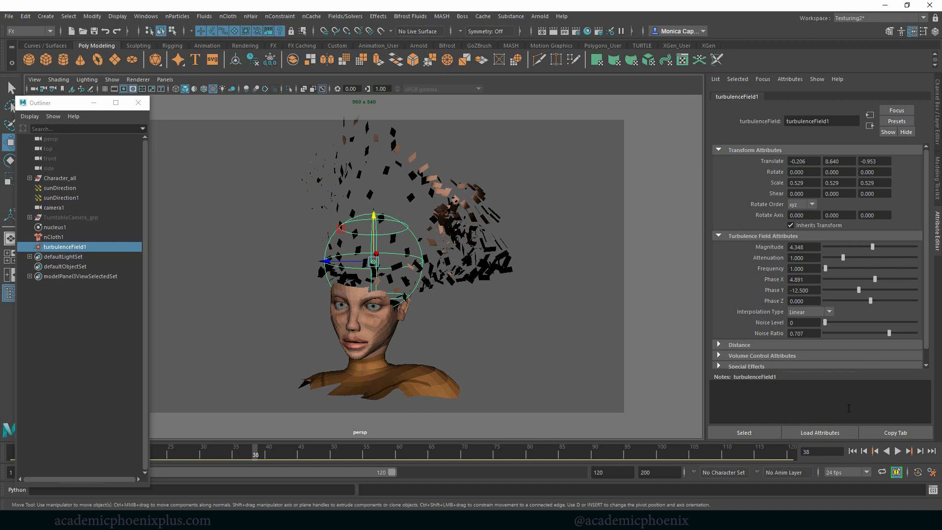
left_click(897, 451)
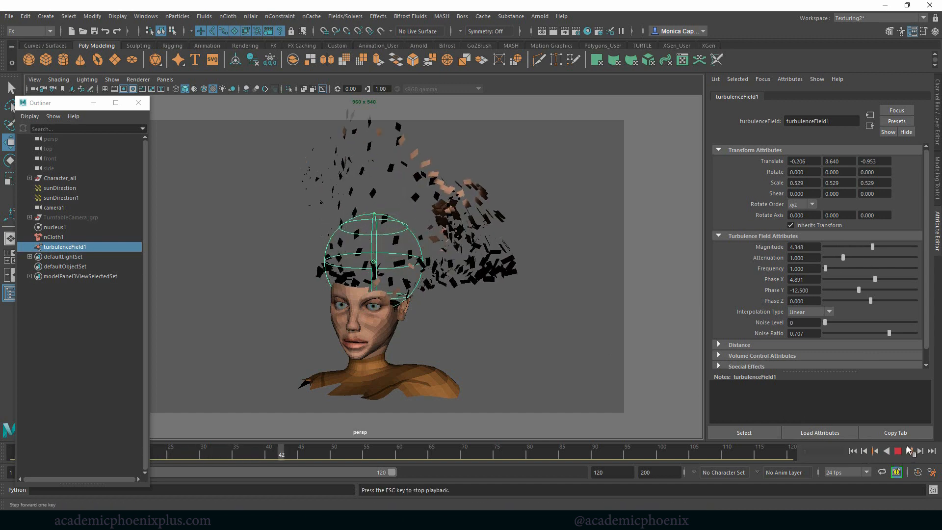
left_click(897, 450)
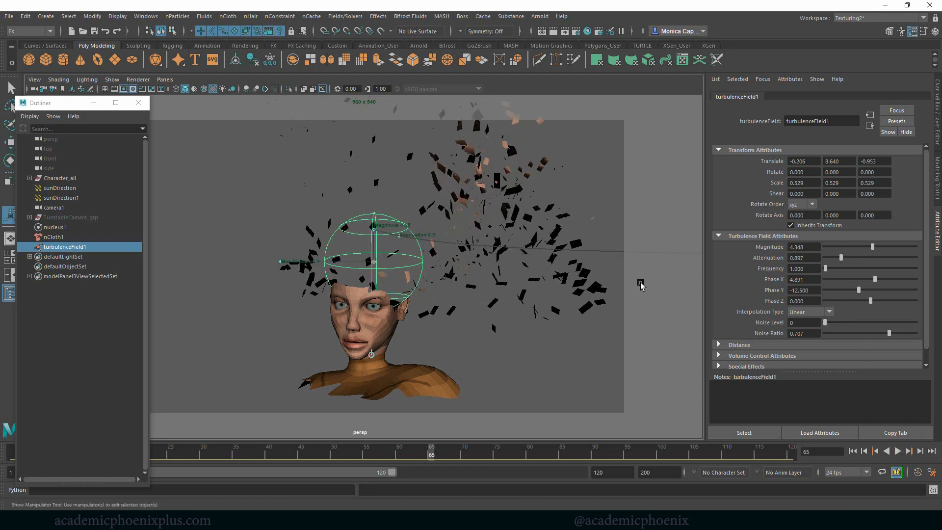
mouse_move(474, 325)
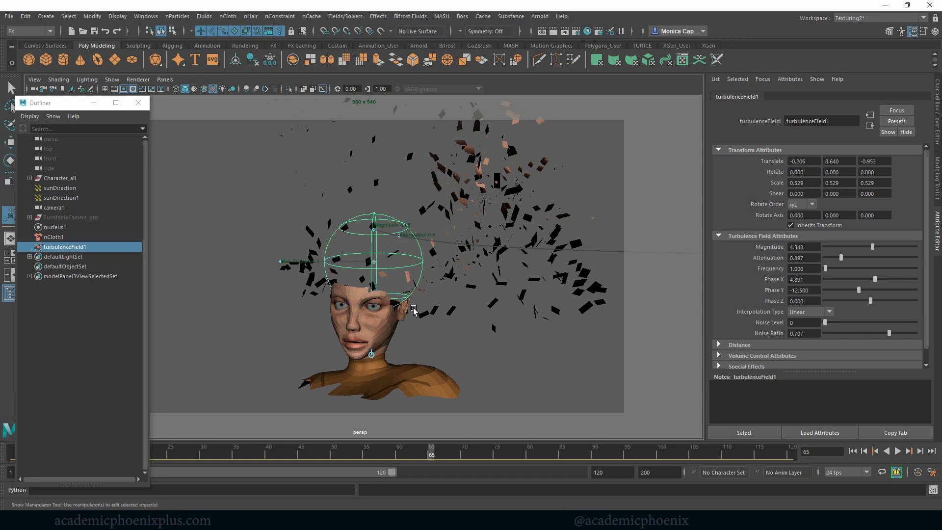
- Set turbulence attenuation to 5.859, then rewind and replay the simulation
left_click_drag(413, 310, 393, 249)
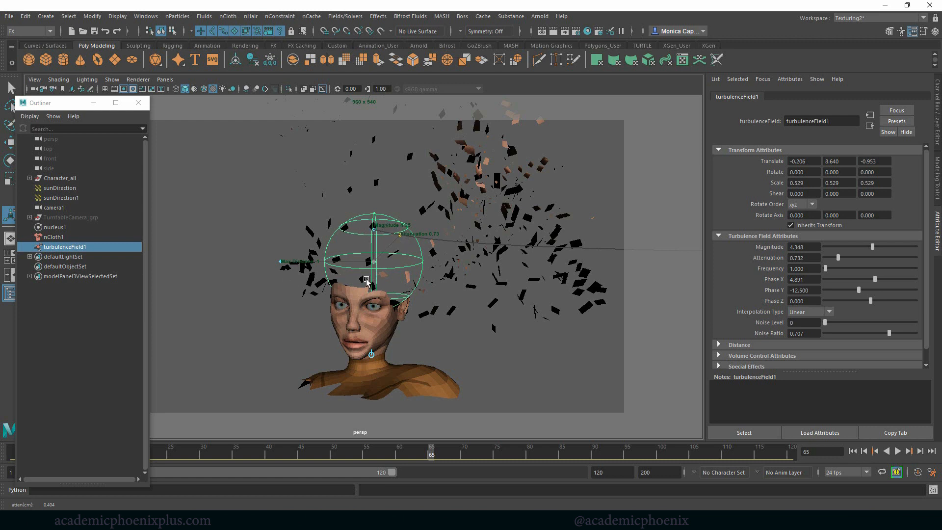
mouse_move(394, 258)
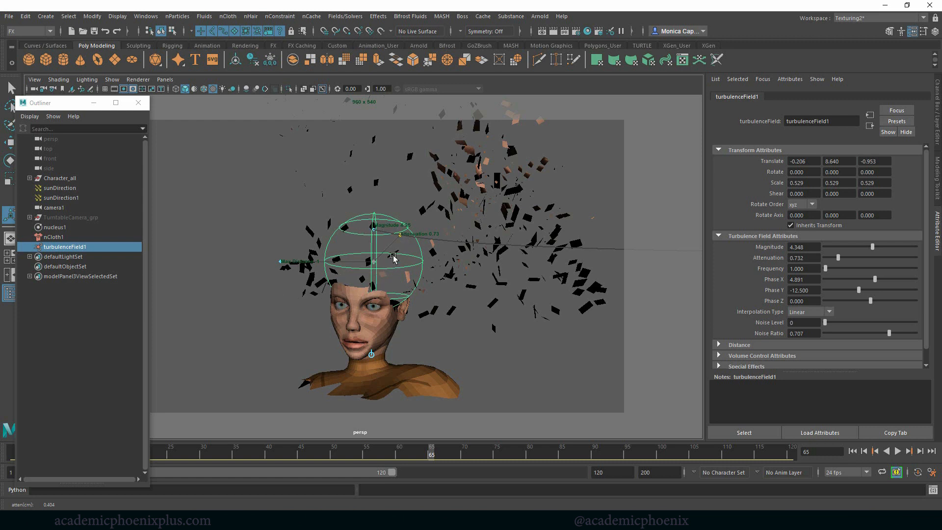
mouse_move(561, 218)
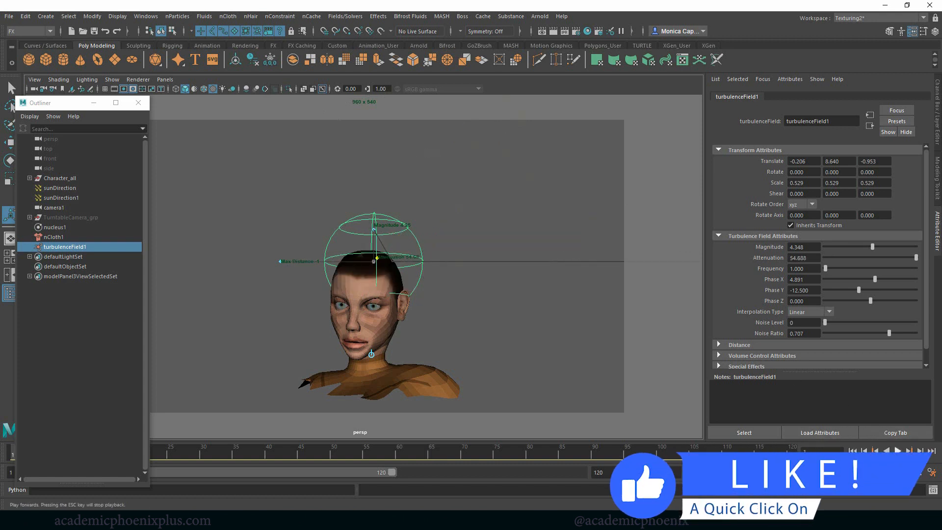
left_click(898, 451)
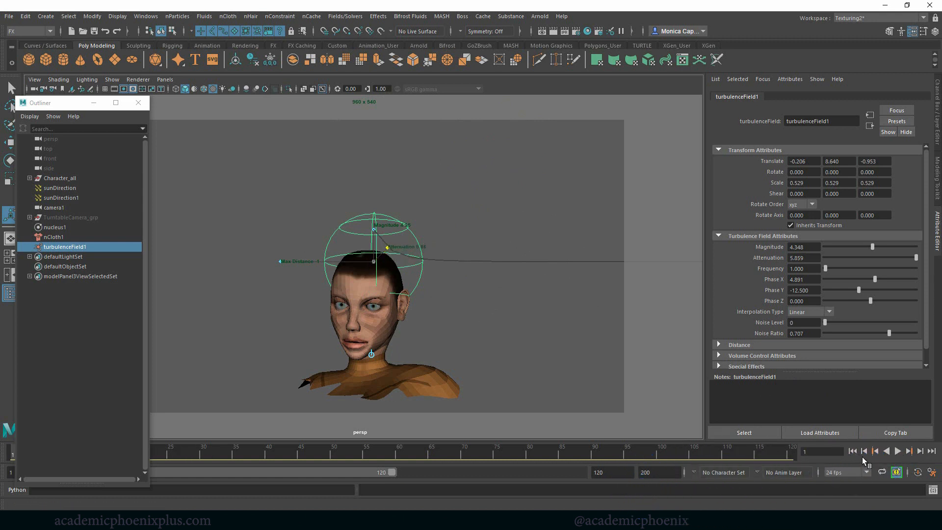
left_click(898, 451)
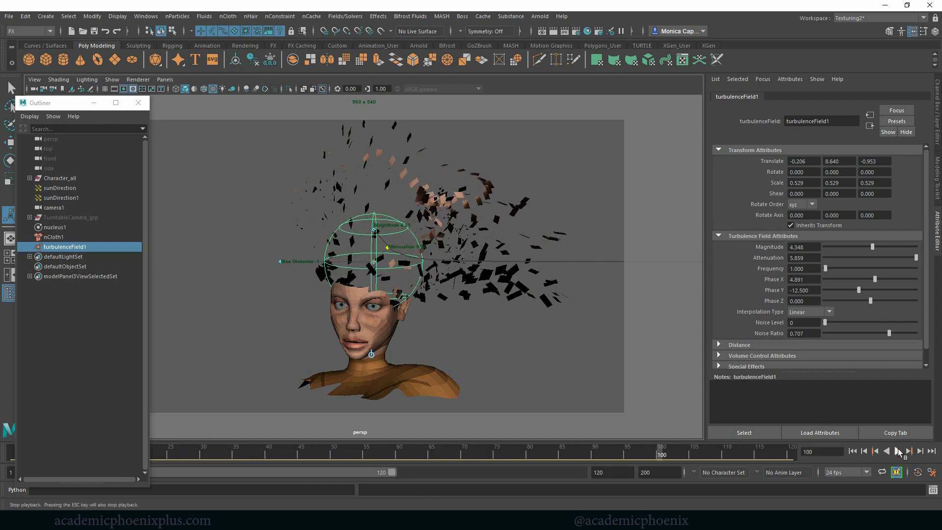
mouse_move(539, 16)
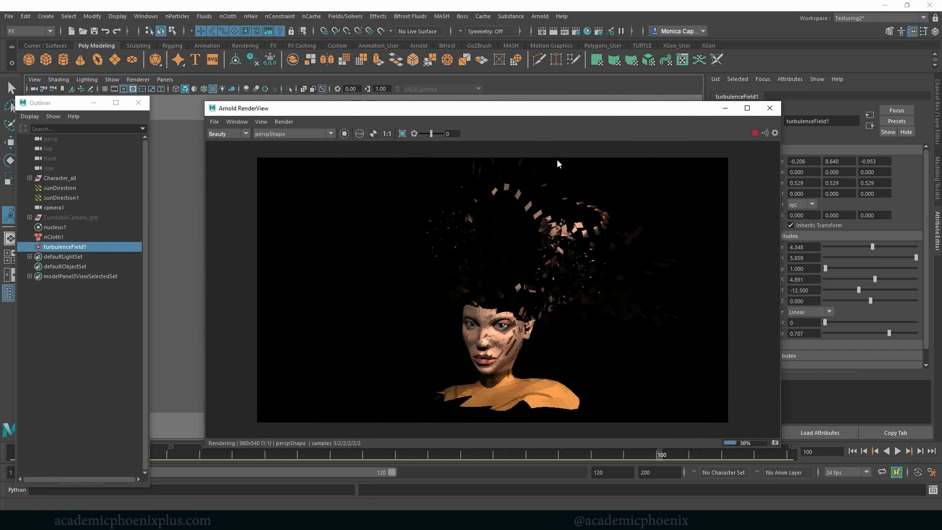
mouse_move(701, 209)
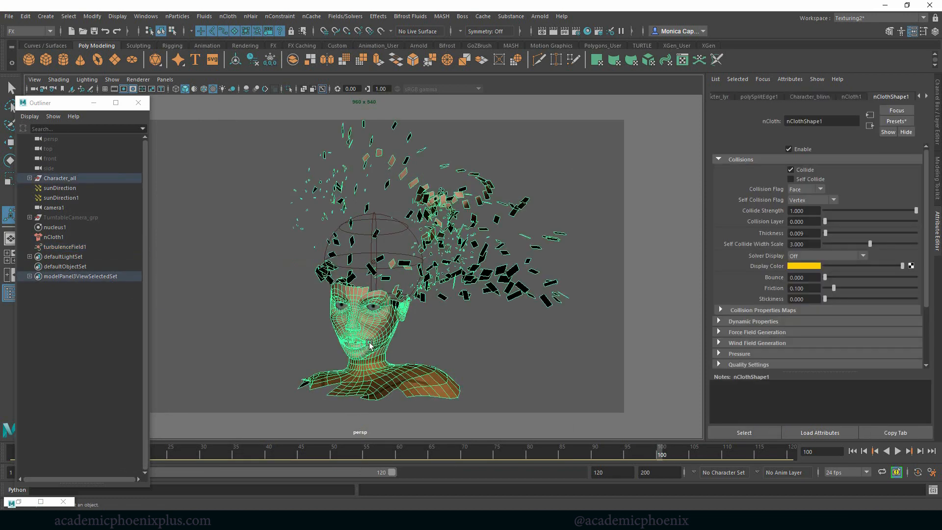
- Assign a new aiAmbientOcclusion material to the head mesh
right_click(371, 346)
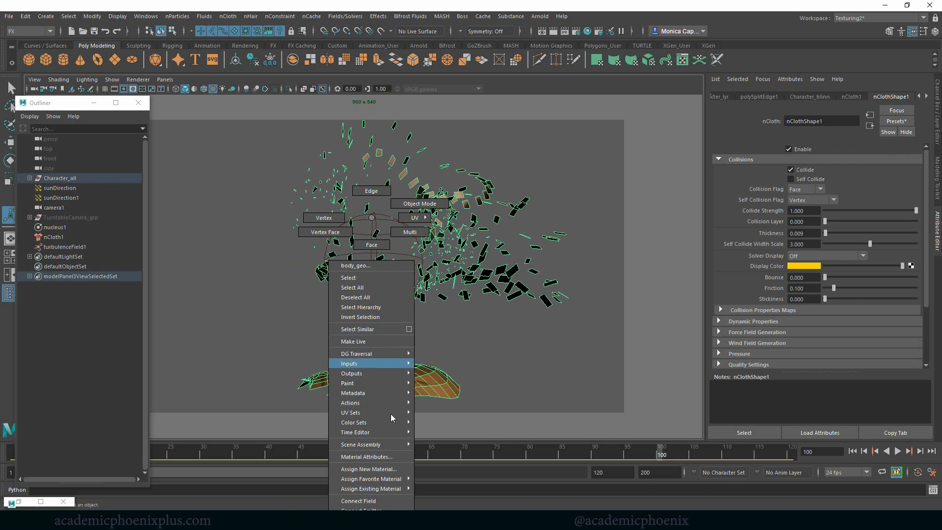
left_click(369, 468)
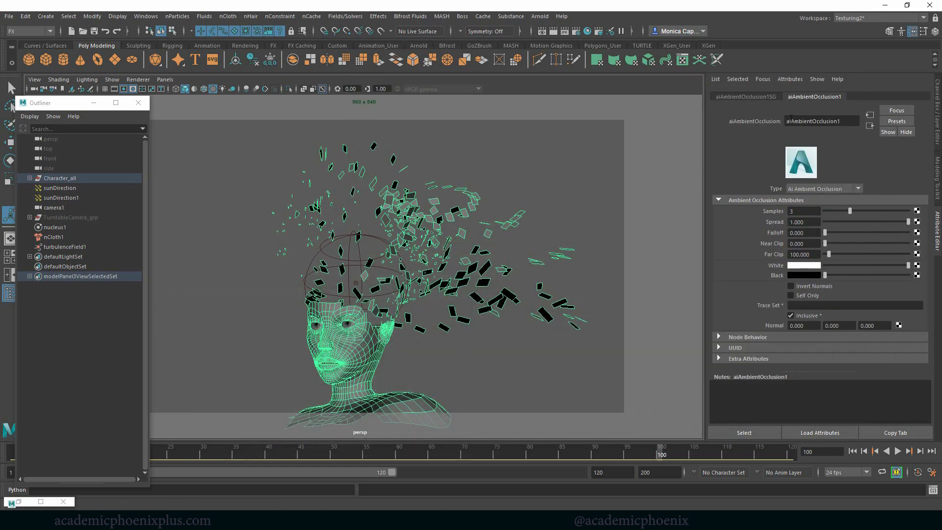
left_click(59, 197)
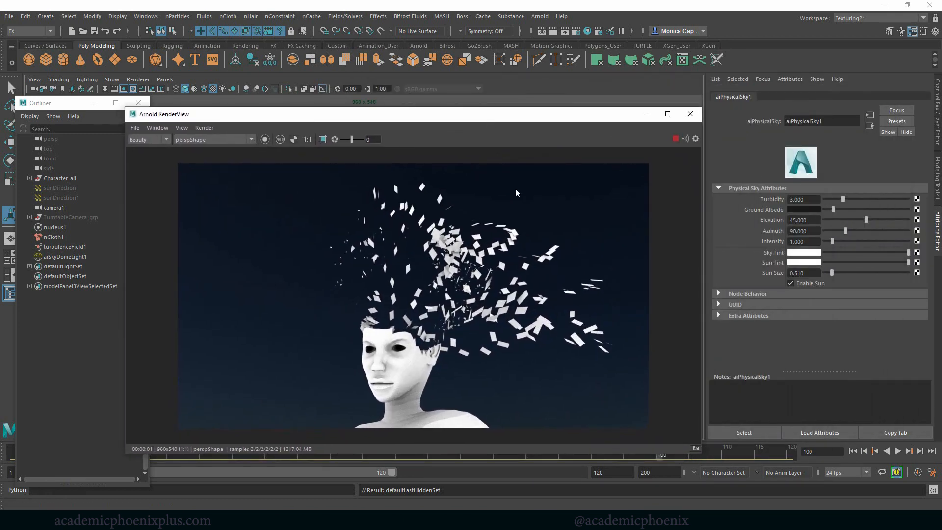
- Select aiSkyDomeLight1 and set its intensity to 3
left_click(64, 257)
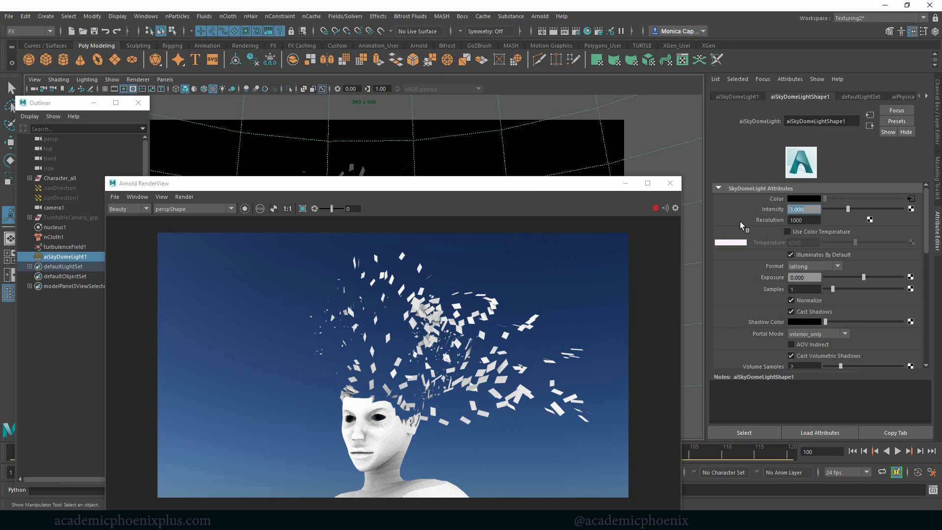
type("2.000")
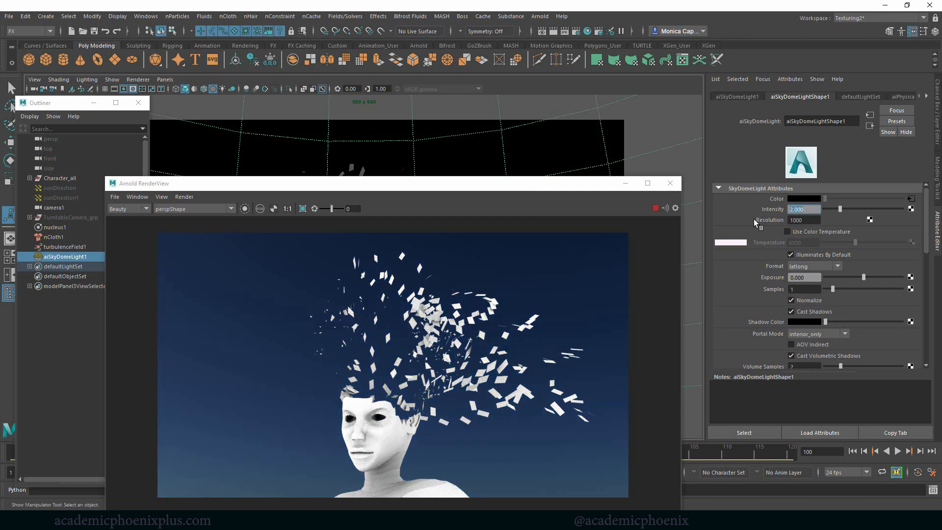
type("3.000")
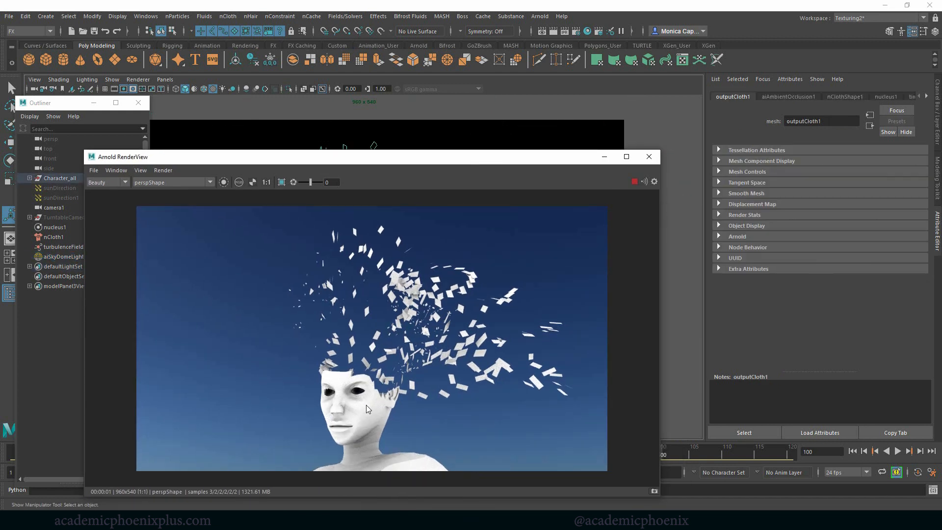
- Set aiAmbientOcclusion1 Samples to 6
left_click(787, 96)
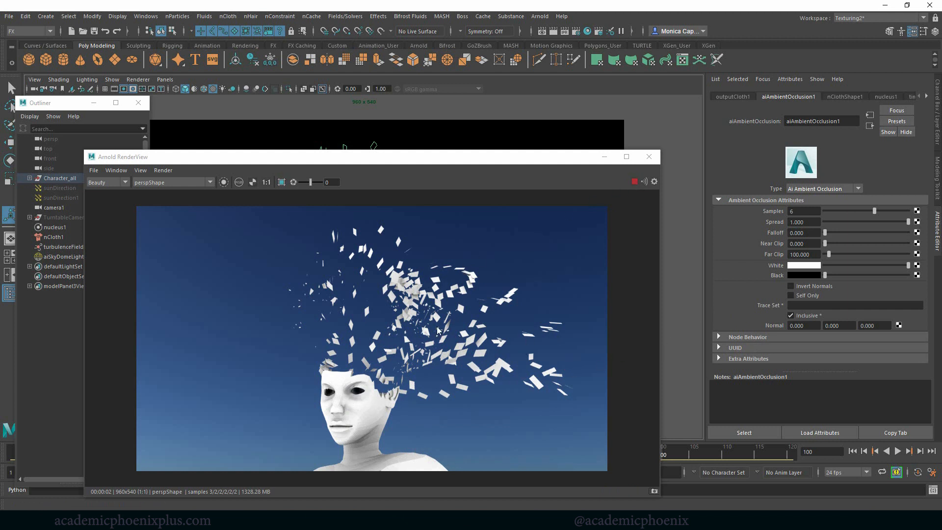
left_click(60, 188)
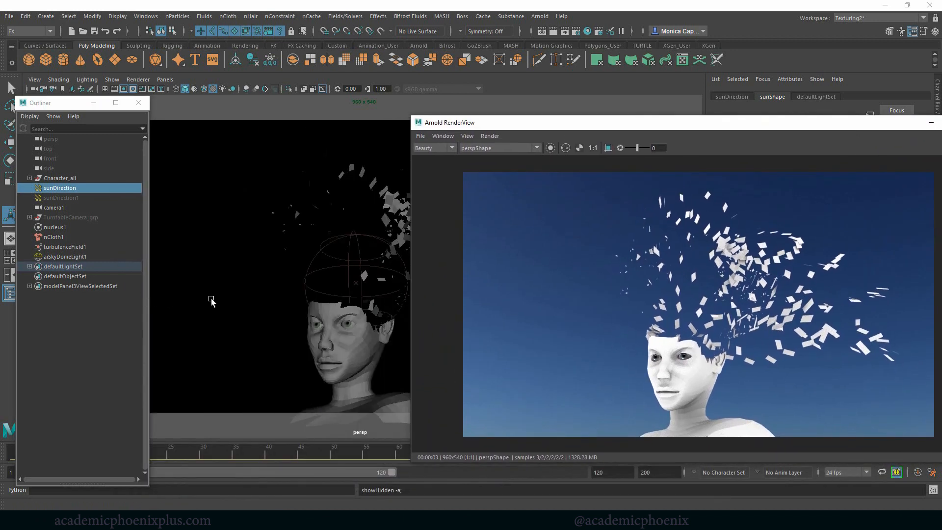
- Orbit the view for a new render angle, stop the Arnold render, and save the scene
left_click_drag(216, 300, 207, 299)
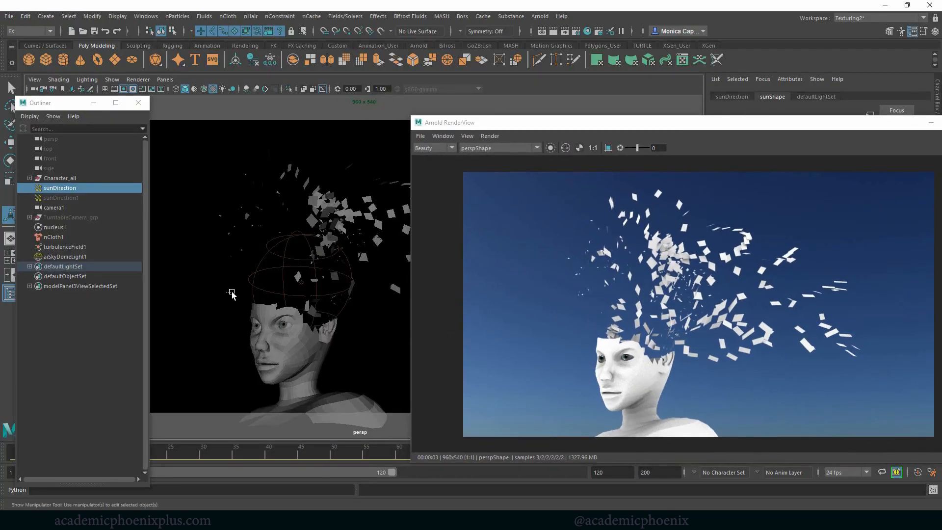
left_click(64, 257)
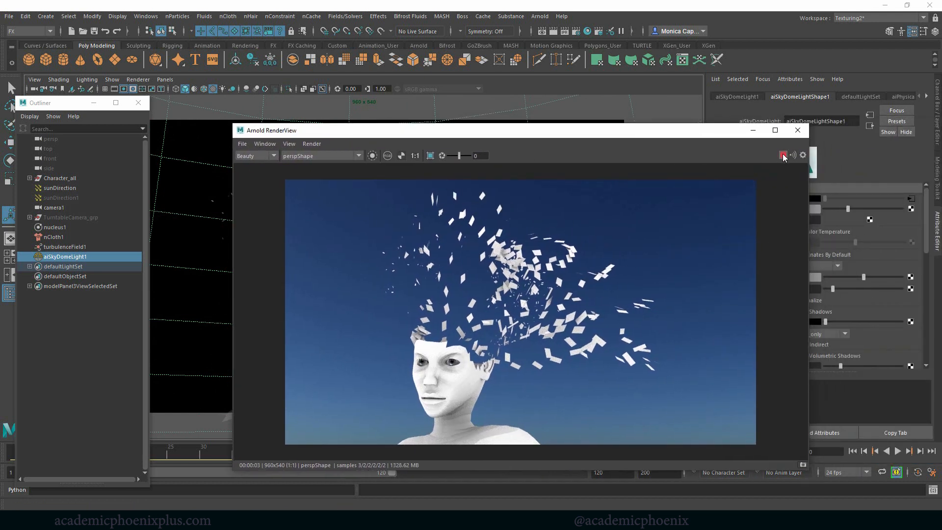
left_click(8, 16)
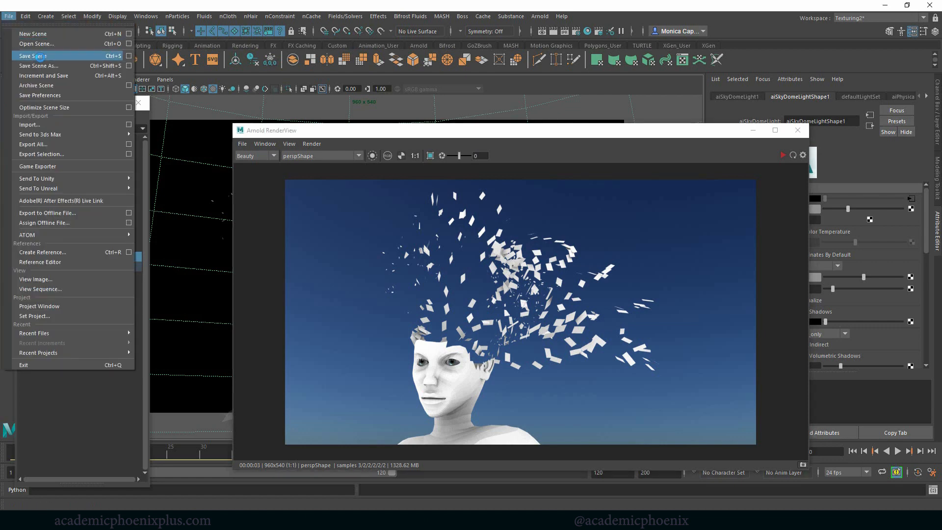
left_click(32, 56)
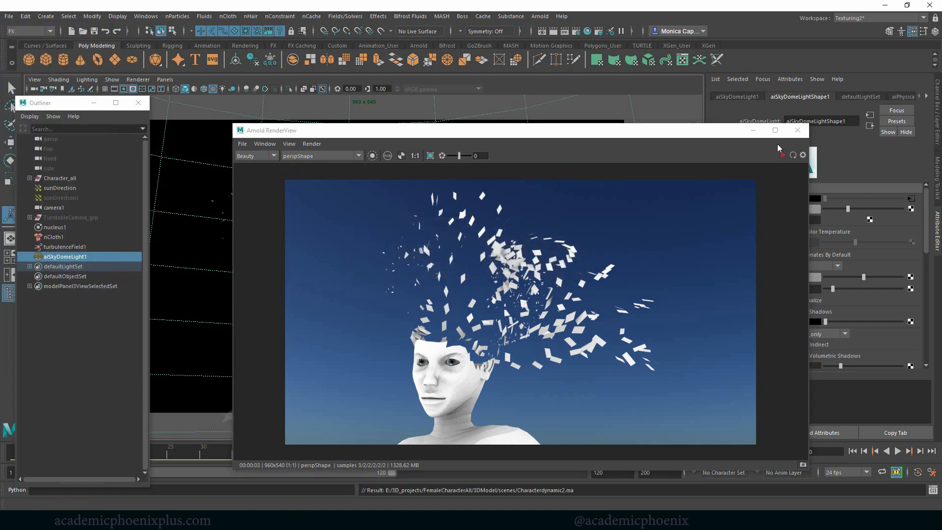
- In Hypershade, create aiMixShader, connect aiAmbientOcclusion1 to Shader 1, and start adding aiWireframe
left_click(797, 130)
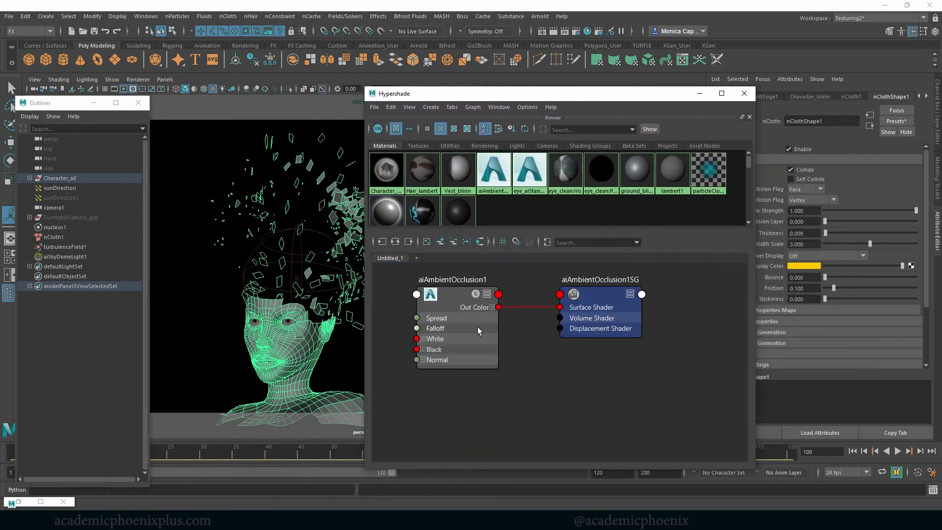
left_click(460, 286)
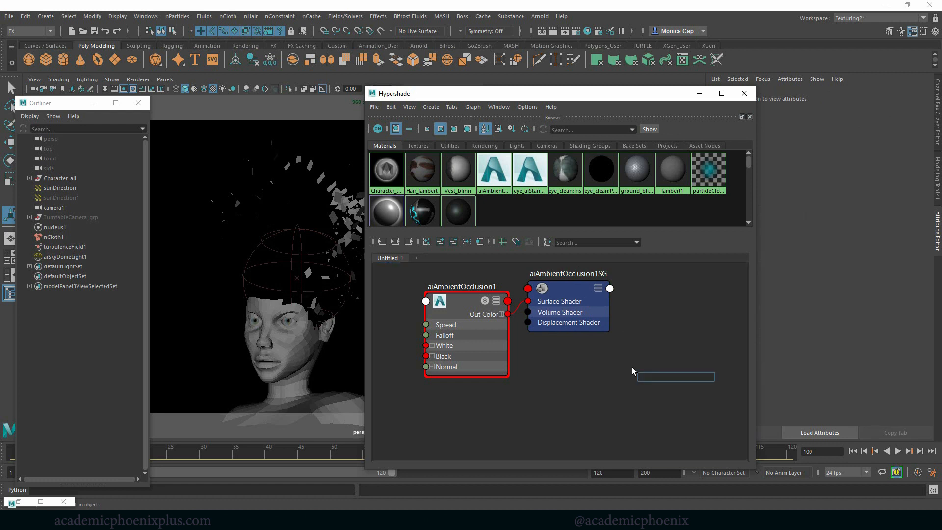
type("aimi")
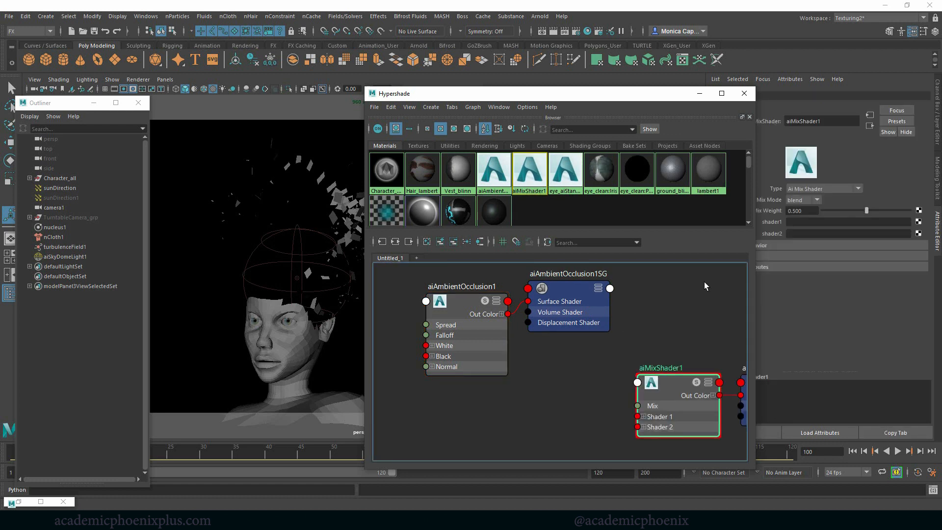
left_click_drag(509, 314, 638, 417)
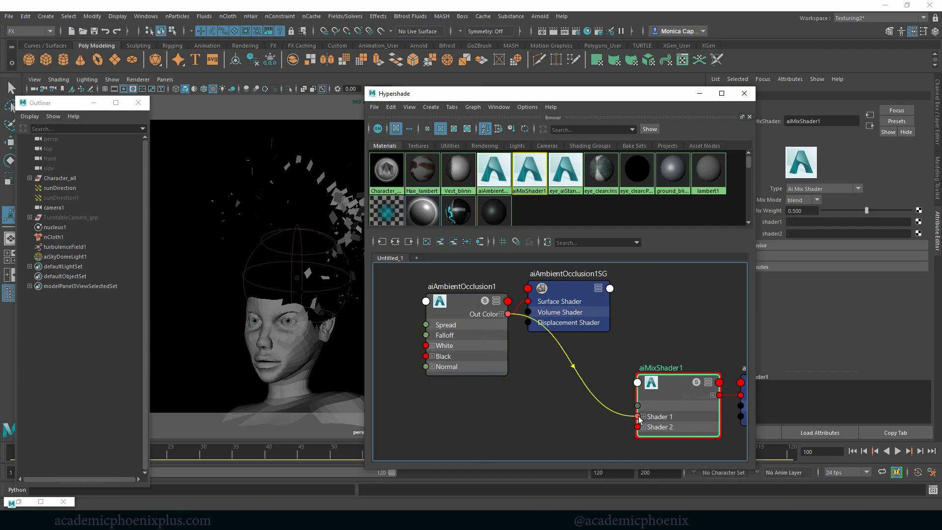
left_click_drag(508, 313, 637, 416)
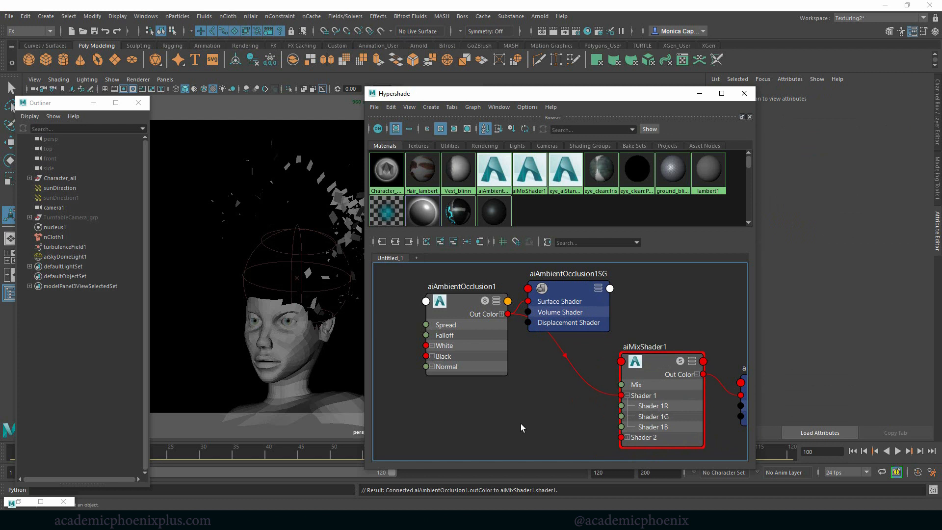
type("ai")
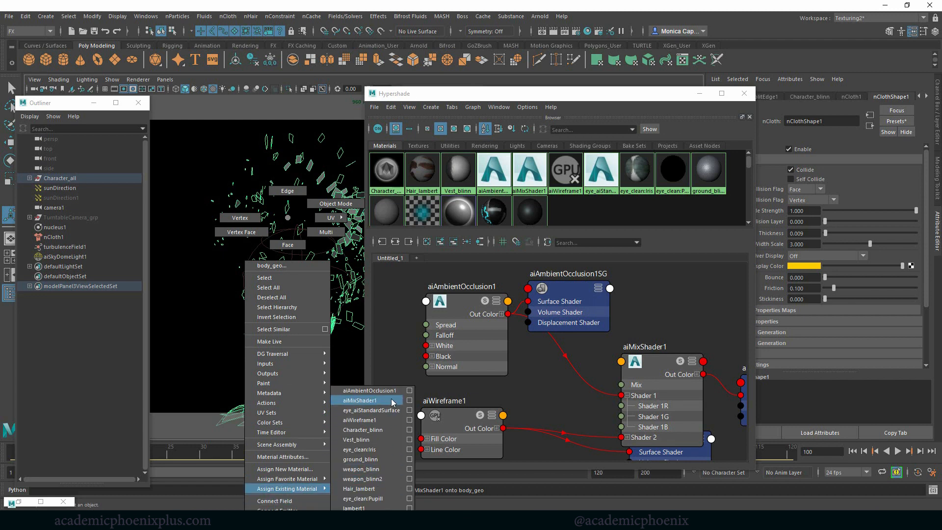
- Assign the existing aiMixShader1 material to the head mesh
left_click(538, 16)
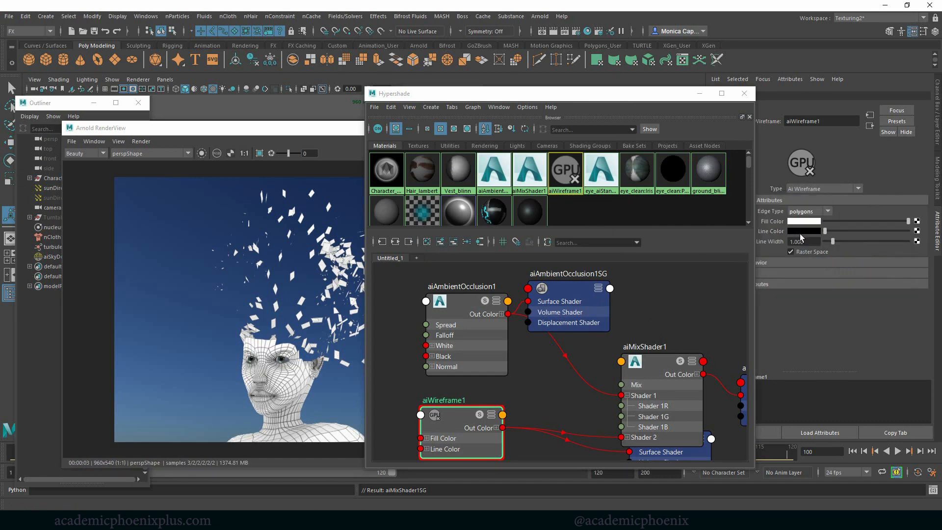
- Give the wireframe lines a saturated blue color and a 0.833 line width
left_click(805, 230)
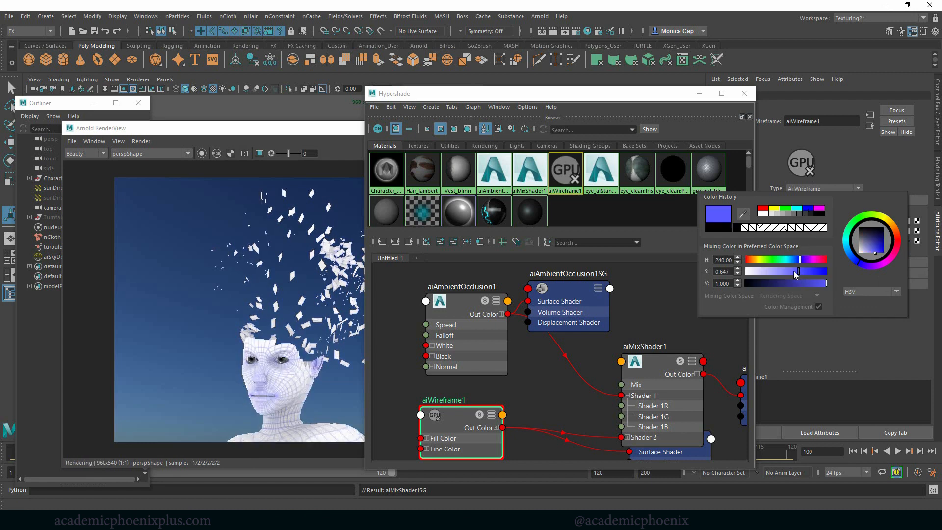
left_click_drag(799, 272, 785, 271)
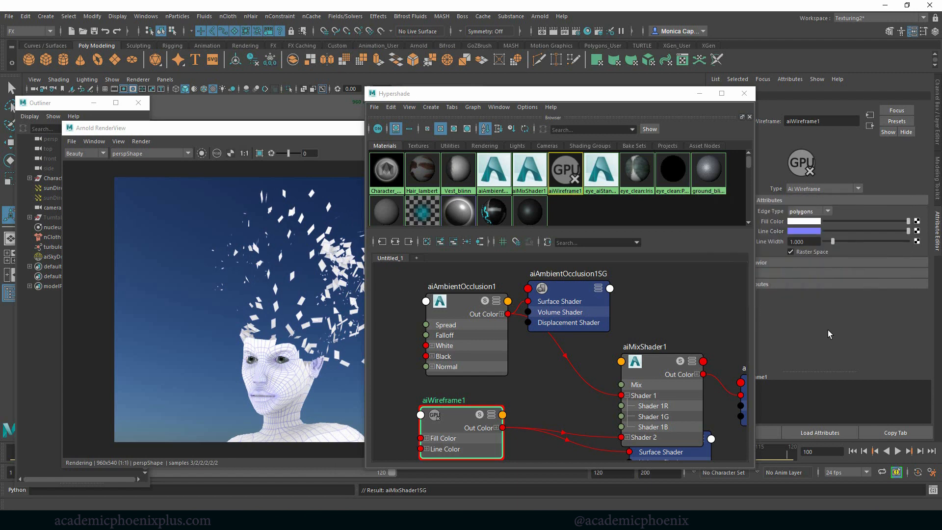
left_click_drag(832, 241, 838, 244)
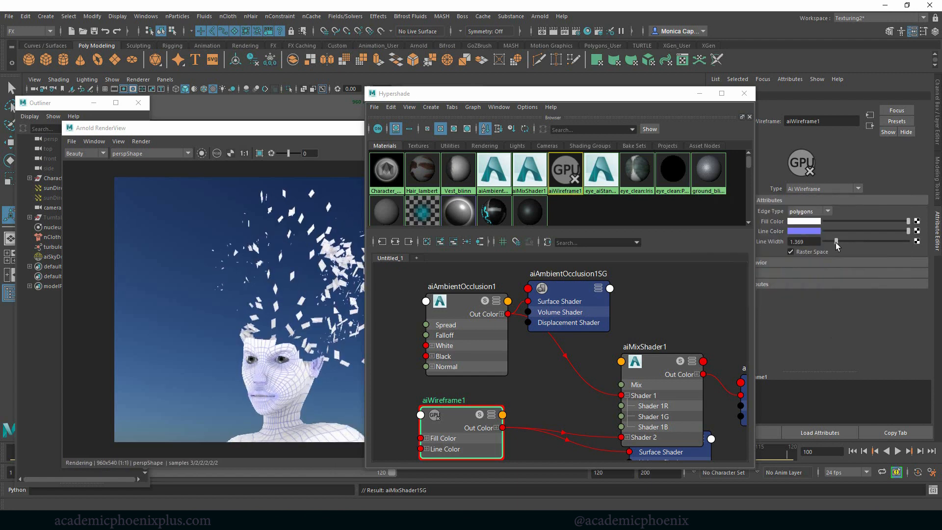
left_click_drag(837, 241, 831, 241)
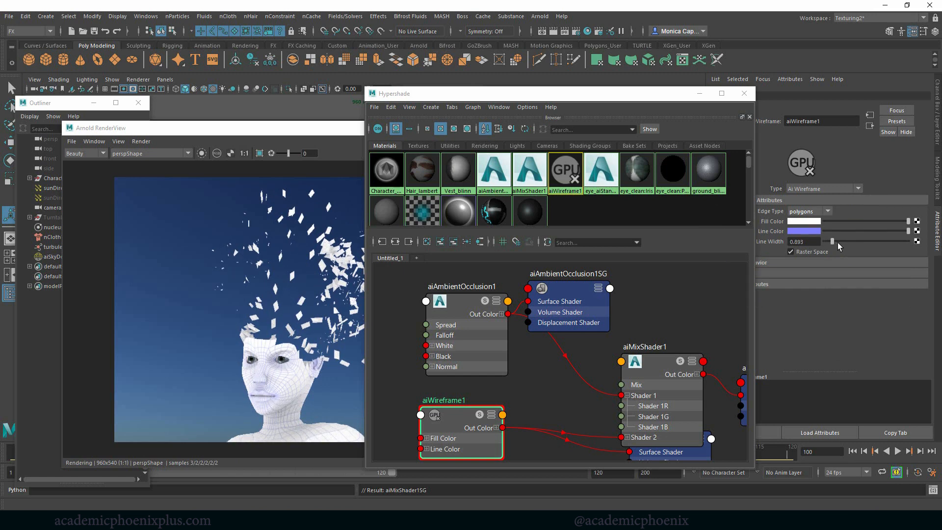
left_click_drag(833, 241, 847, 241)
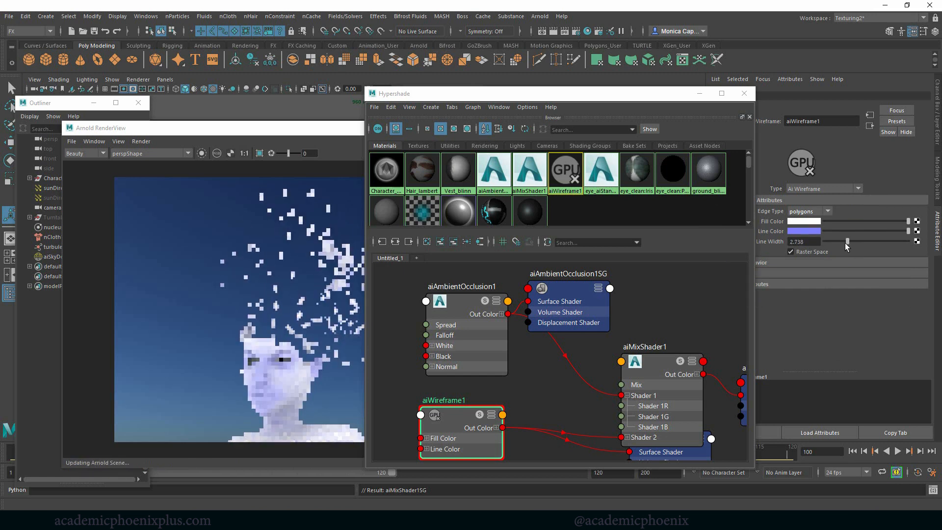
left_click_drag(847, 241, 833, 241)
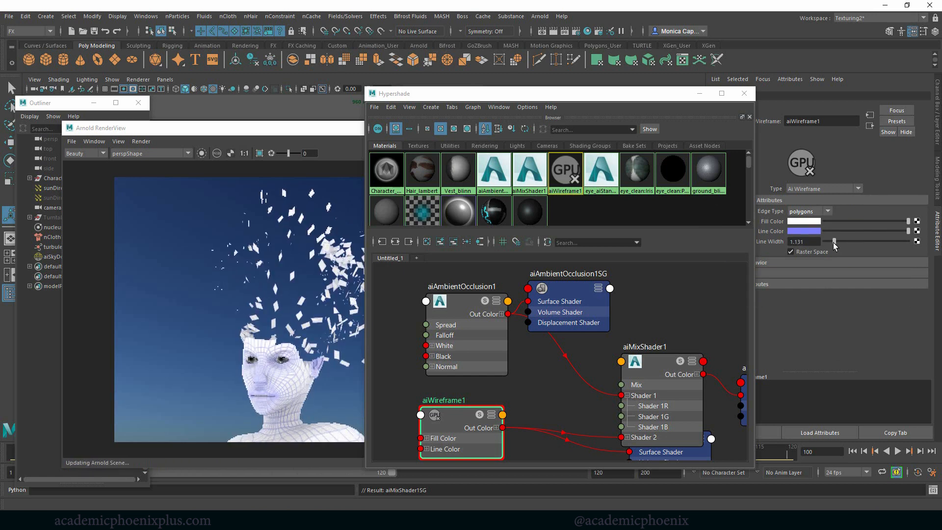
left_click_drag(833, 241, 831, 242)
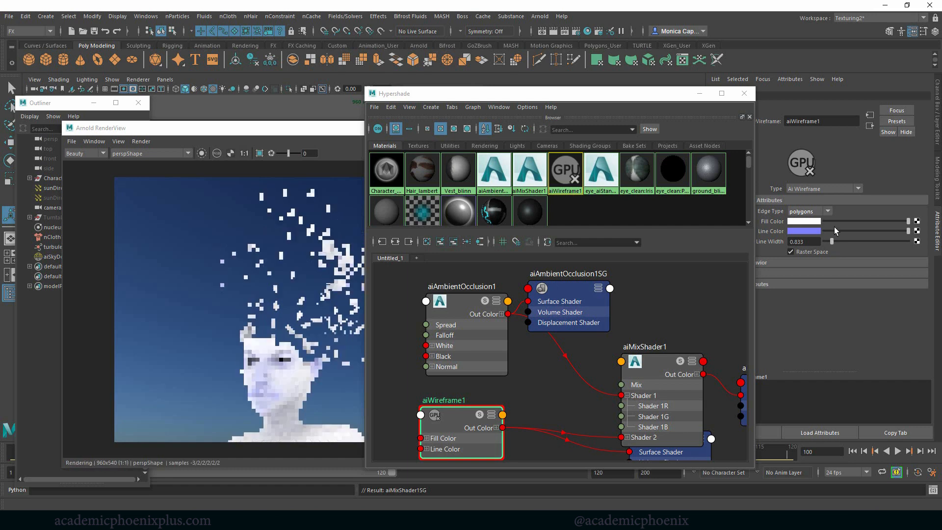
left_click(802, 230)
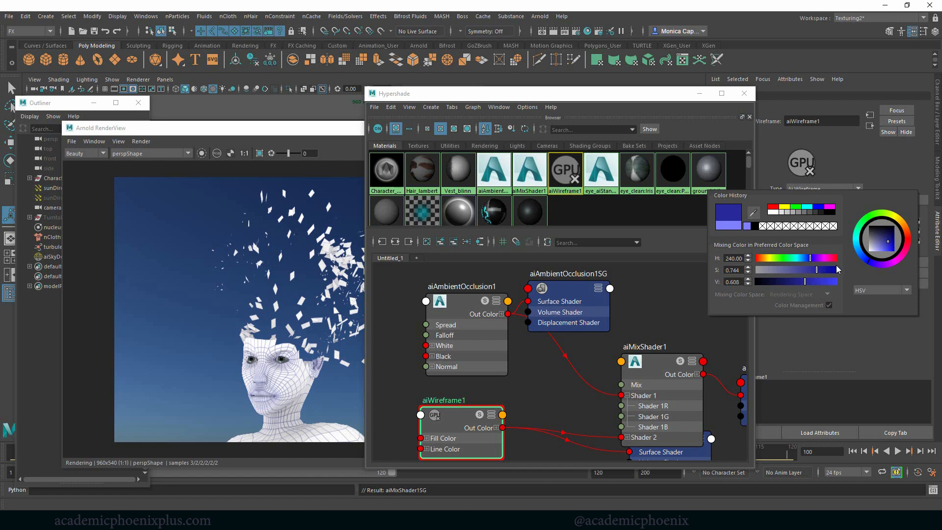
- Keep the wireframe Edge Type on polygons, select aiMixShader1, and close Hypershade
left_click(828, 211)
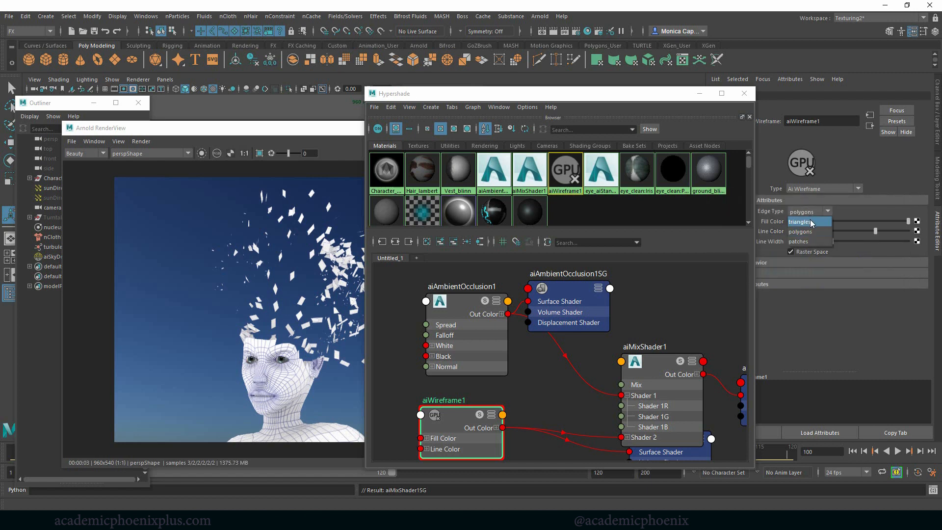
left_click(800, 241)
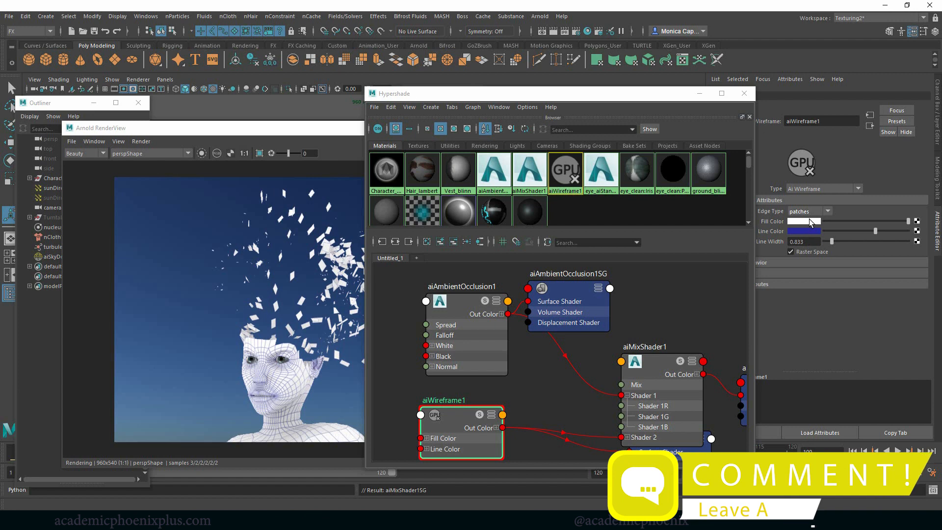
left_click(809, 211)
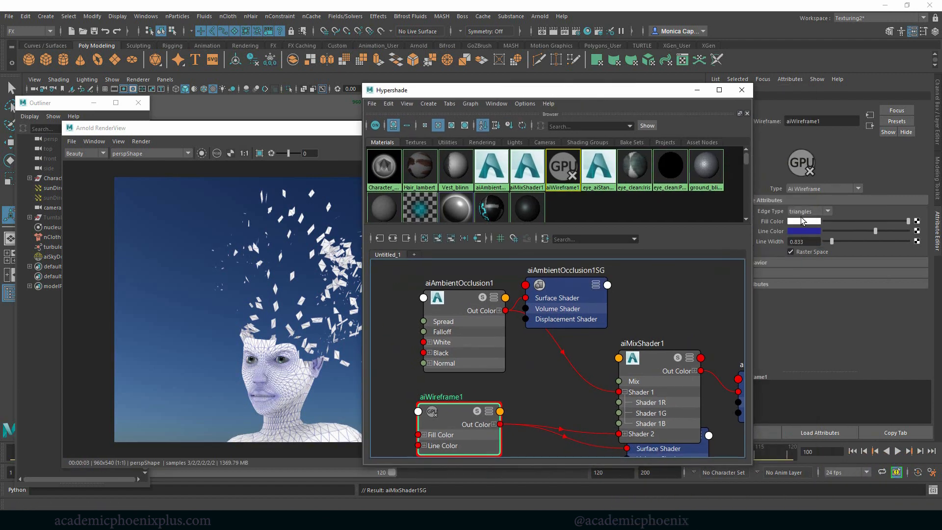
left_click(806, 211)
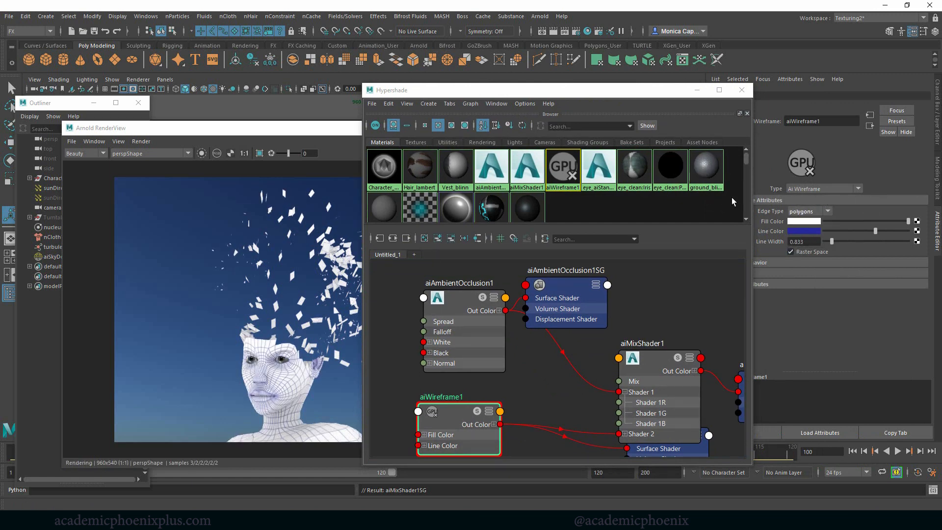
left_click(643, 357)
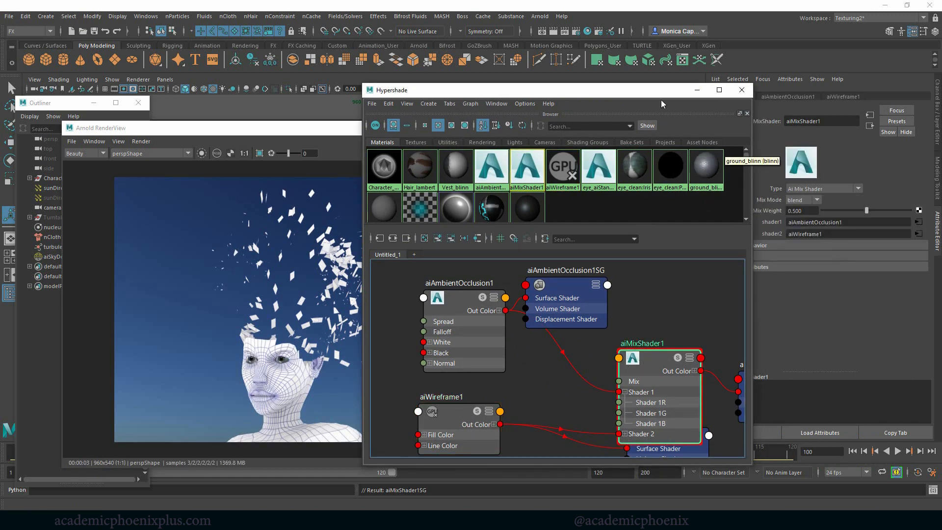
left_click(740, 90)
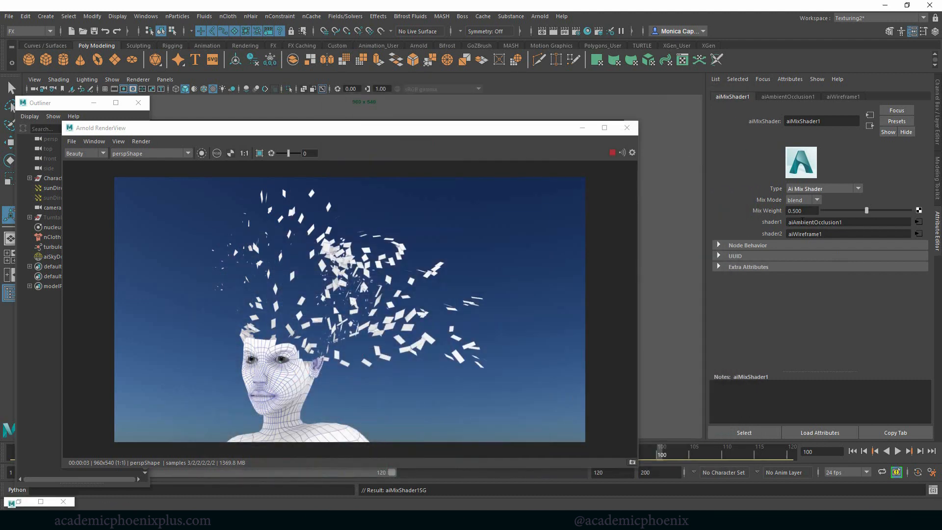
- Set aiMixShader1 Mix Weight to about 0.517 with Mix Mode back on blend
double_click(835, 222)
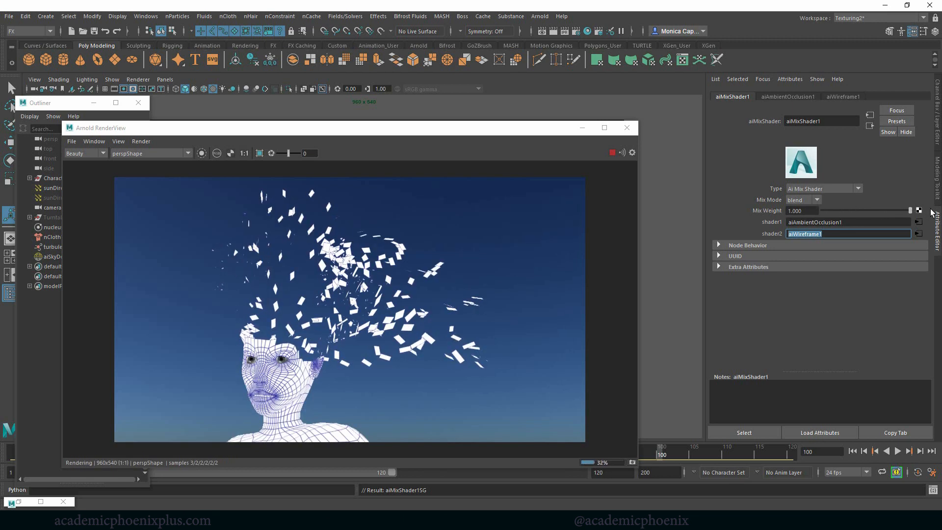
left_click_drag(913, 211, 875, 210)
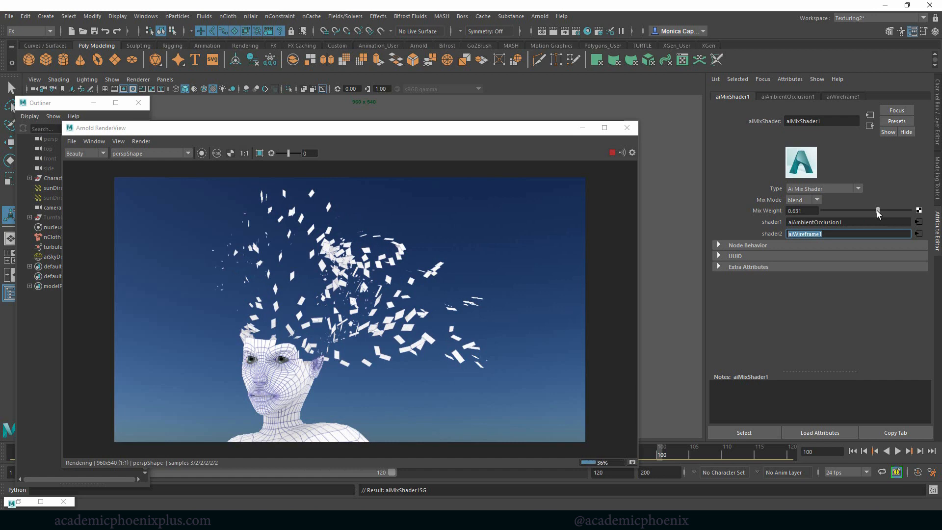
left_click_drag(878, 211, 858, 211)
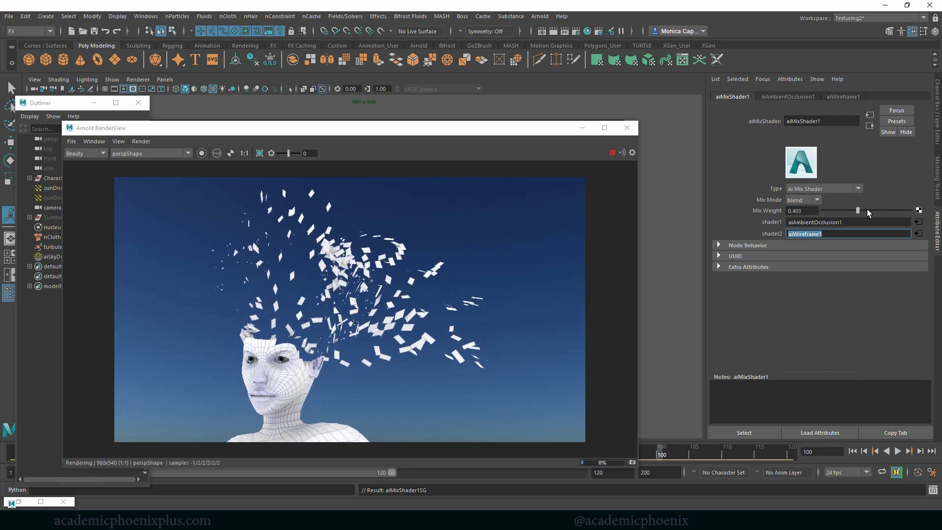
left_click(801, 200)
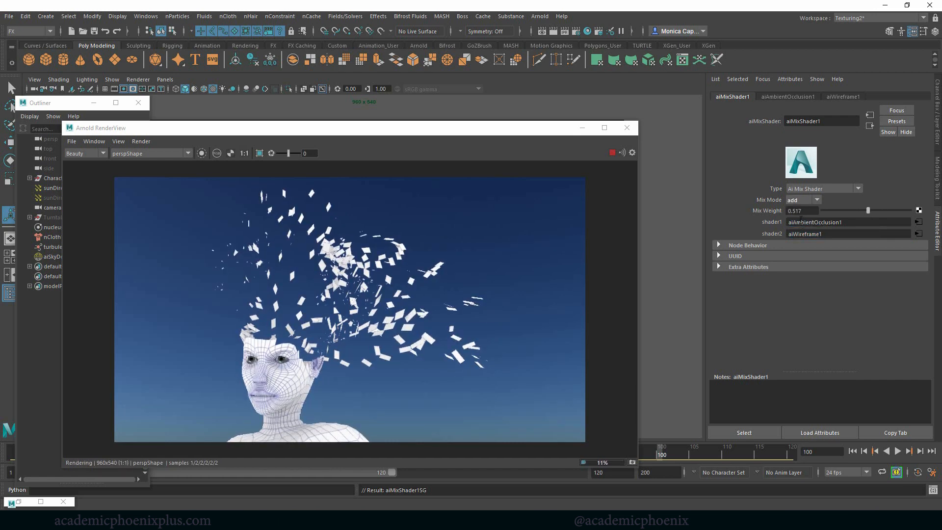
left_click(802, 200)
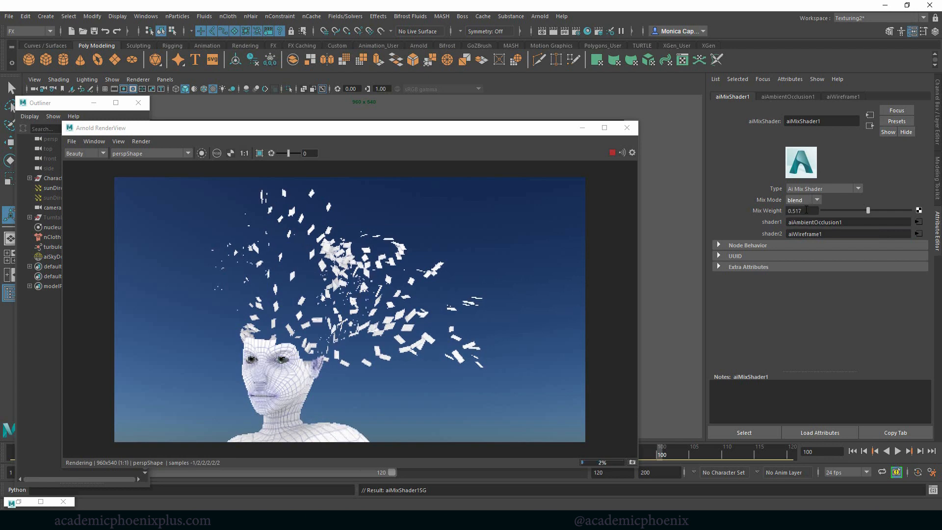
left_click(801, 200)
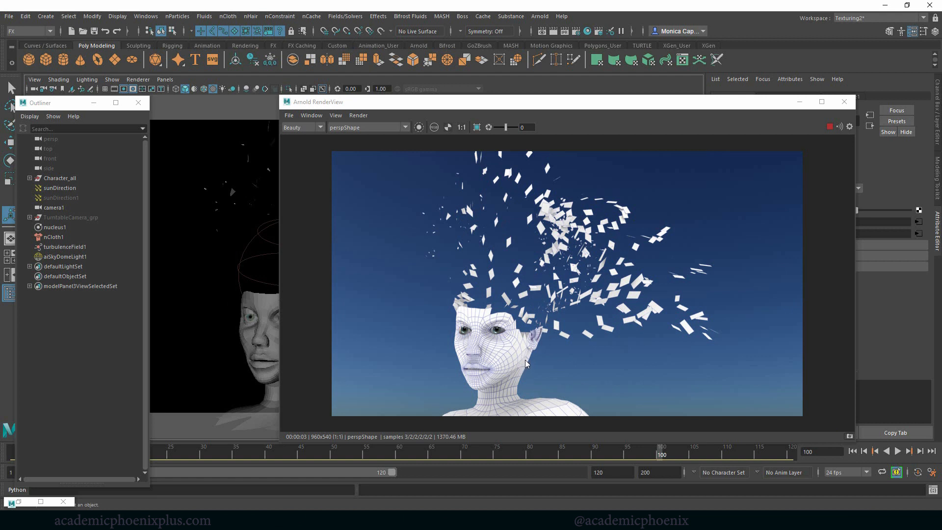
mouse_move(770, 275)
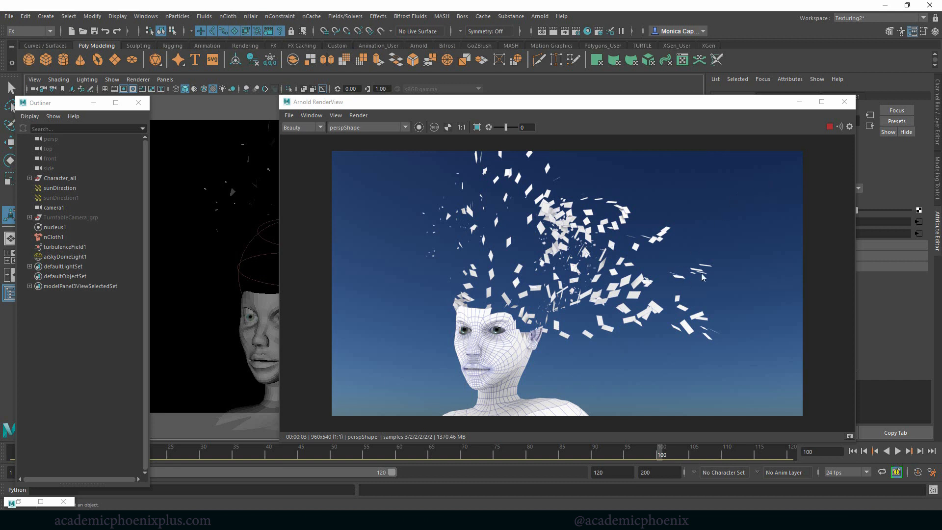
mouse_move(687, 340)
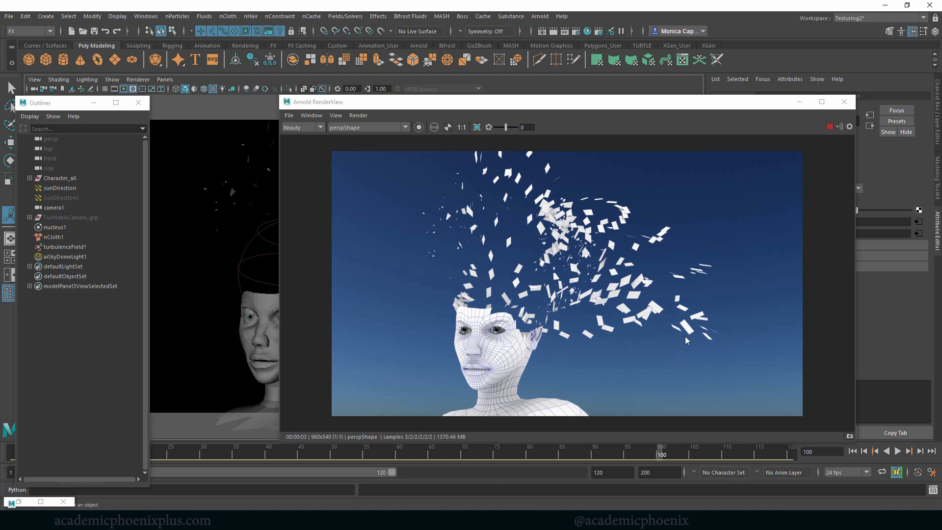
mouse_move(713, 234)
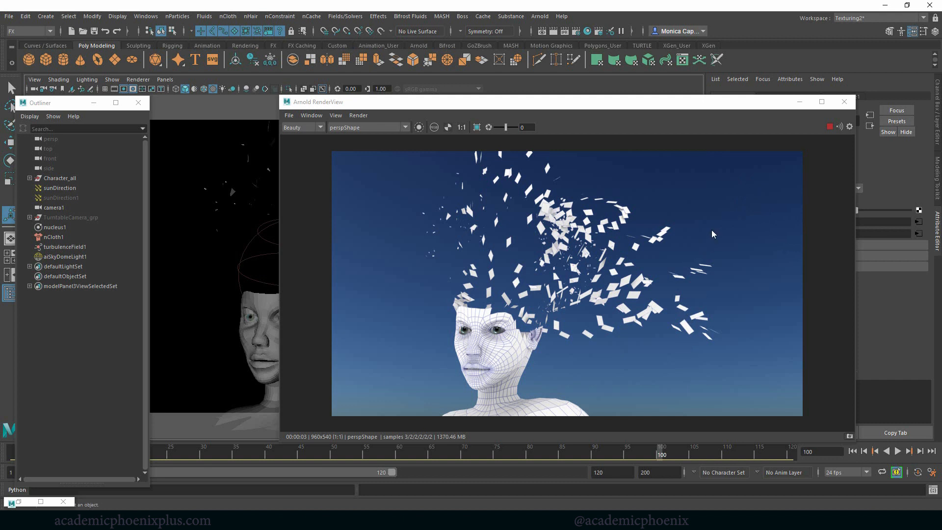
mouse_move(732, 235)
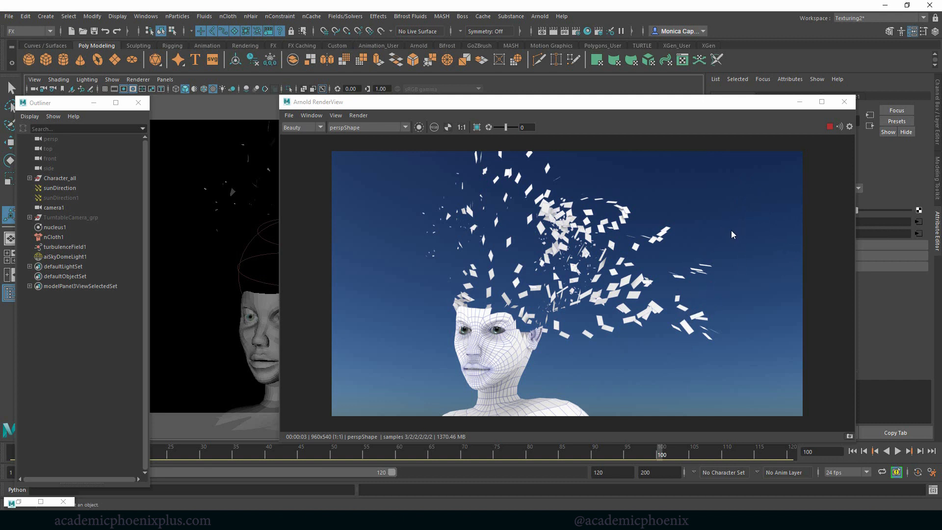
mouse_move(724, 250)
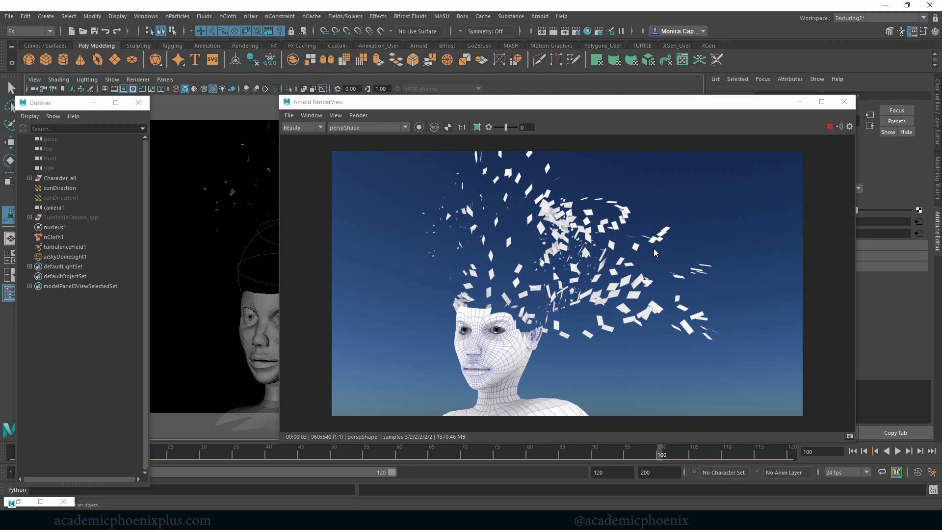
mouse_move(657, 247)
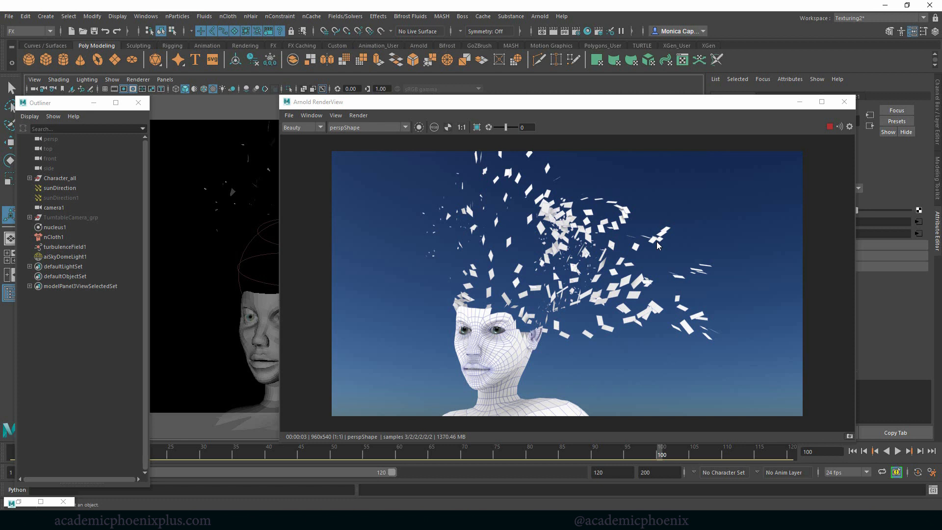
mouse_move(693, 241)
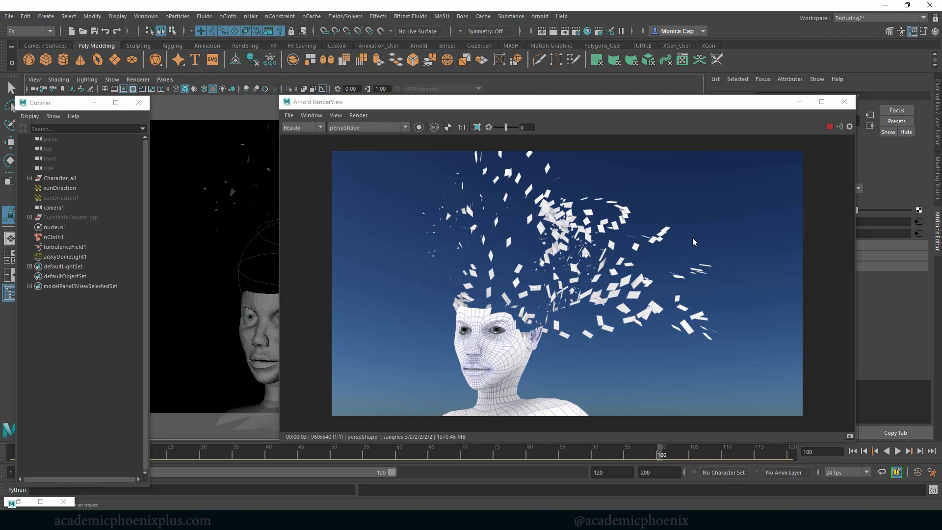
mouse_move(694, 251)
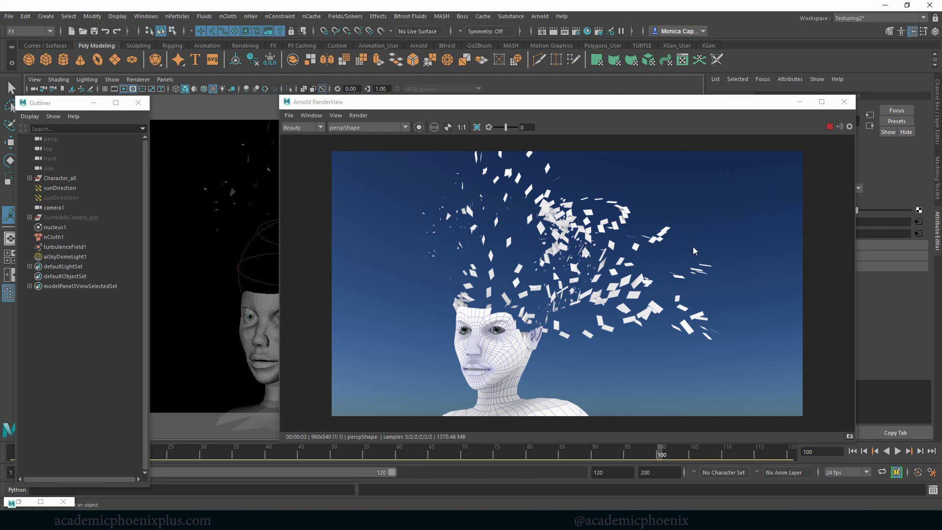